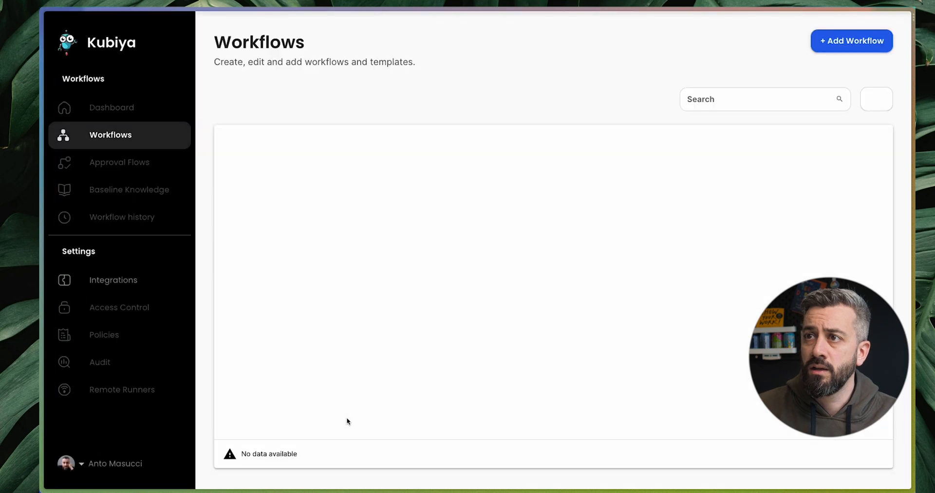
mouse_move(524, 213)
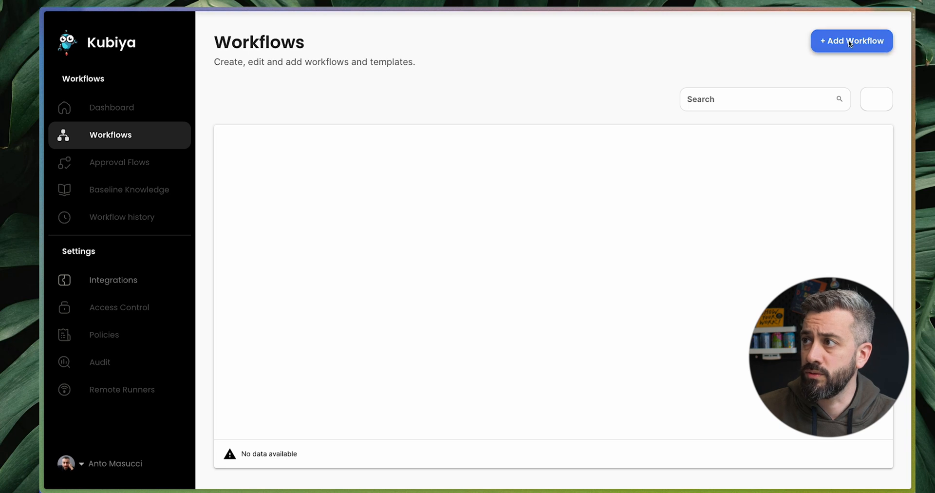
- Generate a new workflow: given a k8s namespace and deployment, prompt for the new image and replace it
left_click(851, 40)
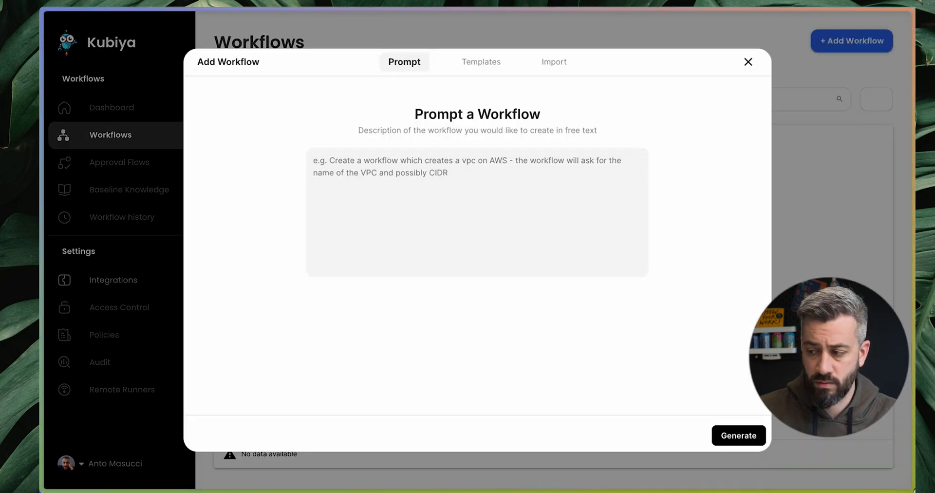
left_click(461, 192)
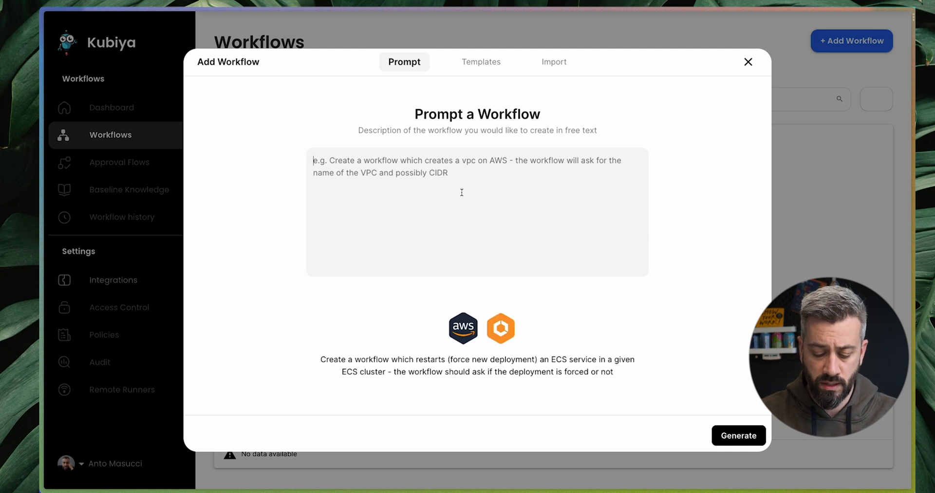
type("given a k8s")
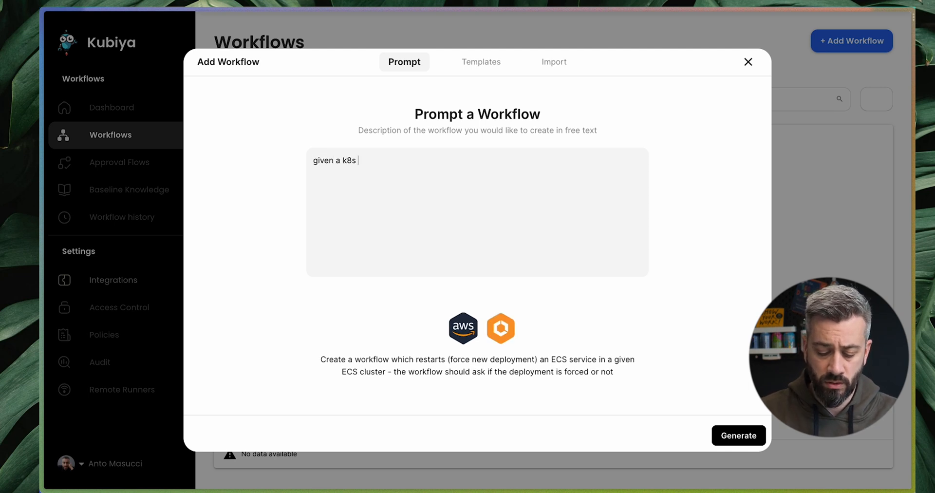
type("namespace a")
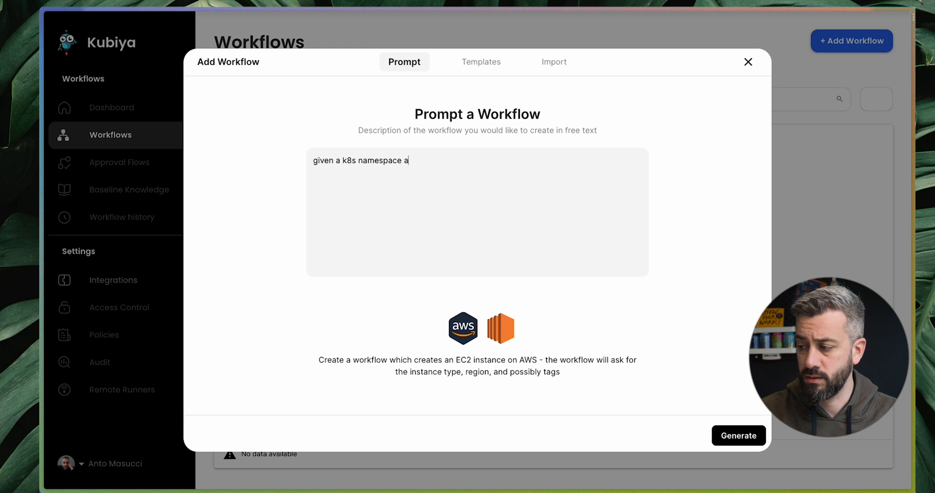
type("nd a deployme")
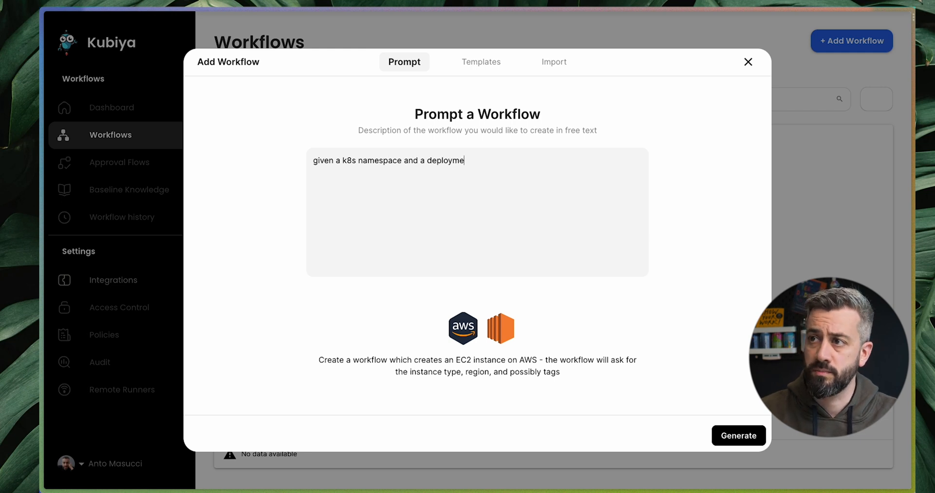
type("nt promt for the new image and replace it")
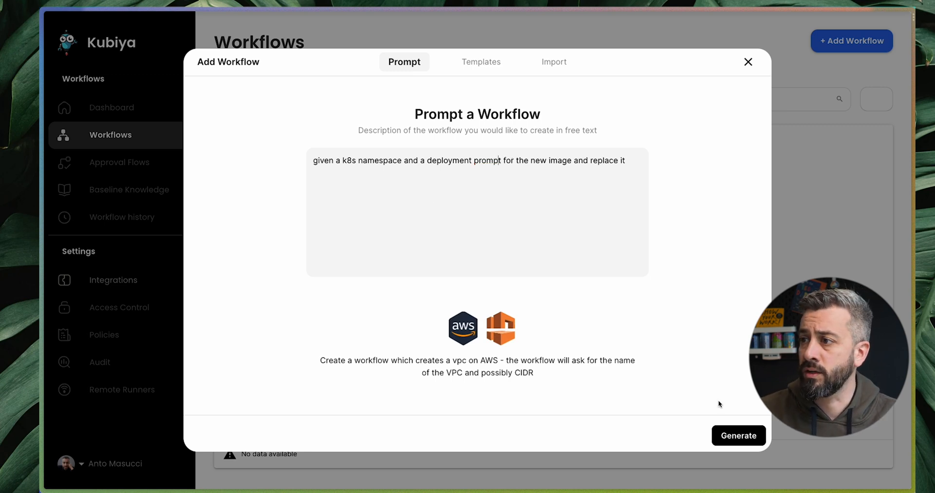
left_click(739, 435)
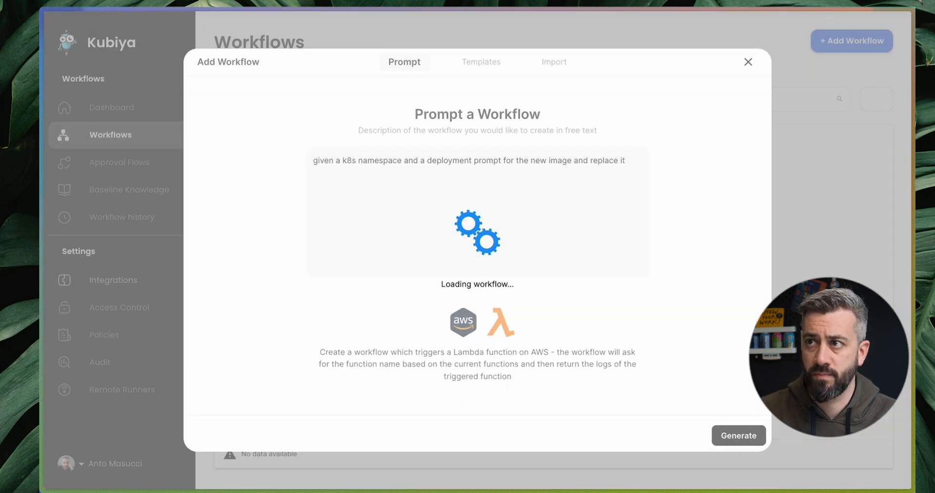
- Rename the generated Kubernetes workflow to 'update deployment image'
left_click(738, 435)
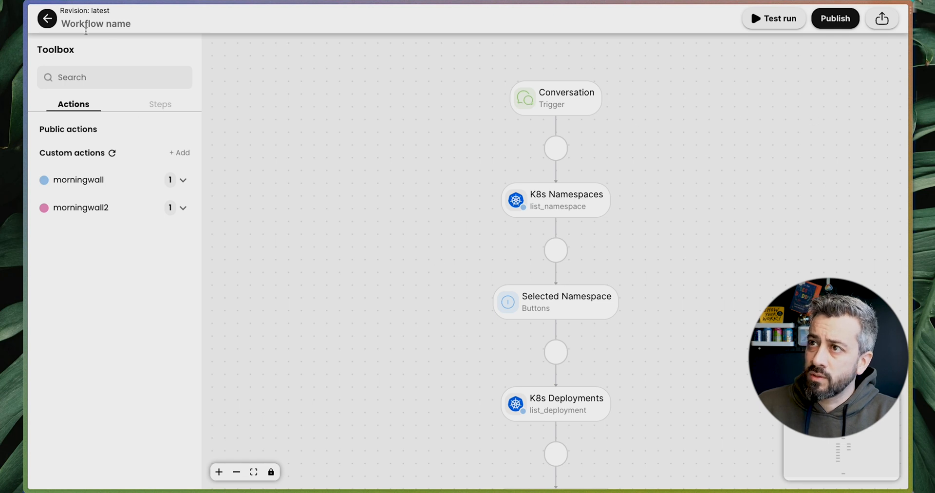
left_click(95, 24)
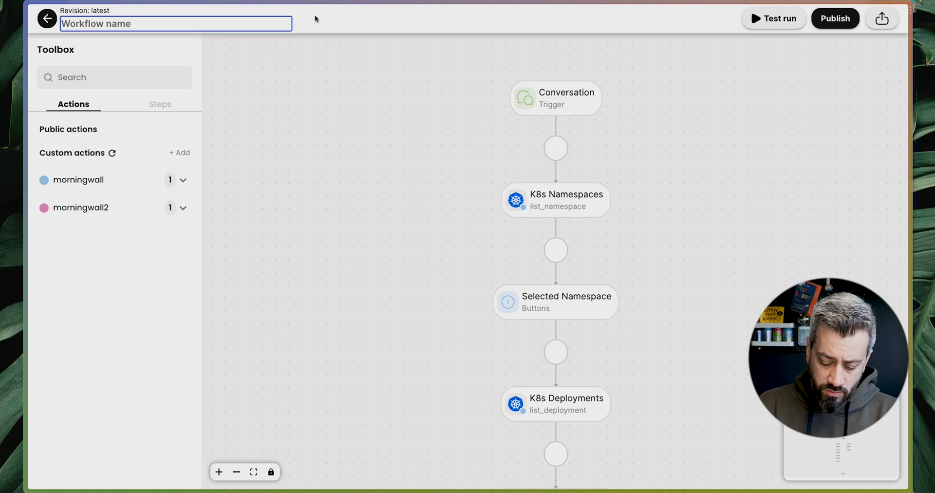
type("update deployment i")
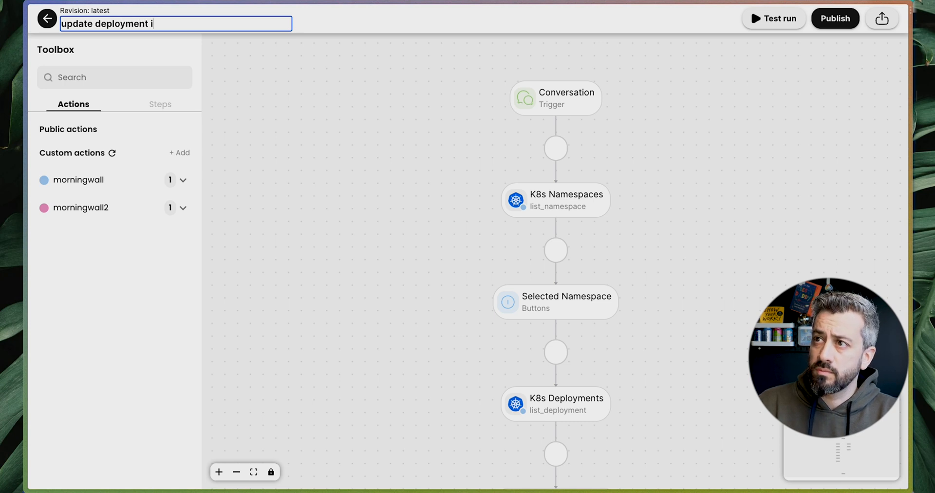
type("mage")
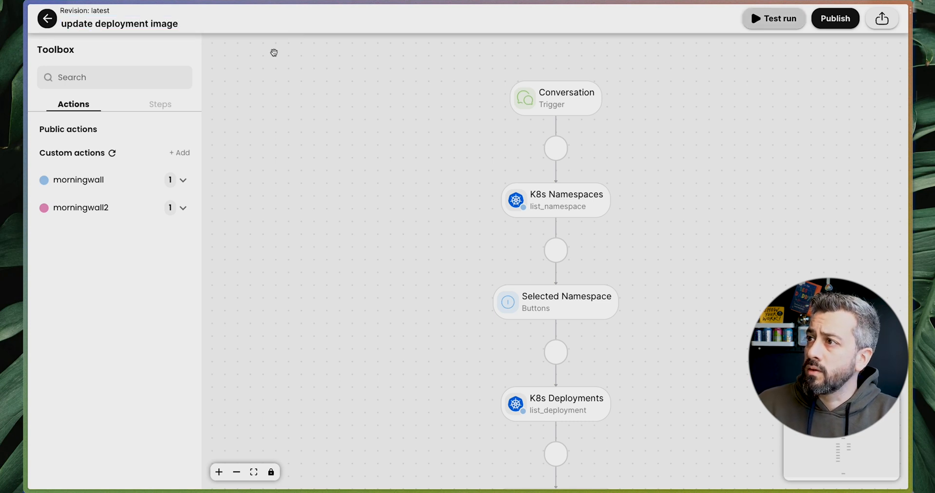
mouse_move(571, 226)
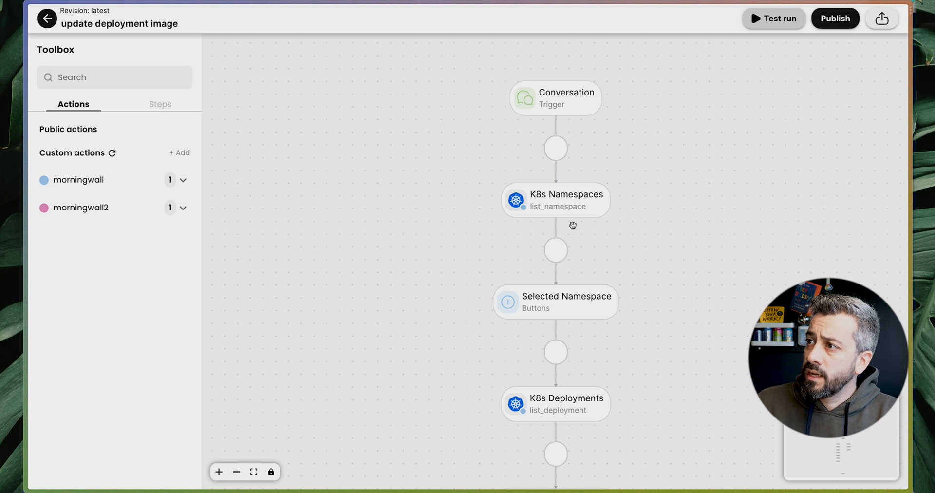
mouse_move(442, 348)
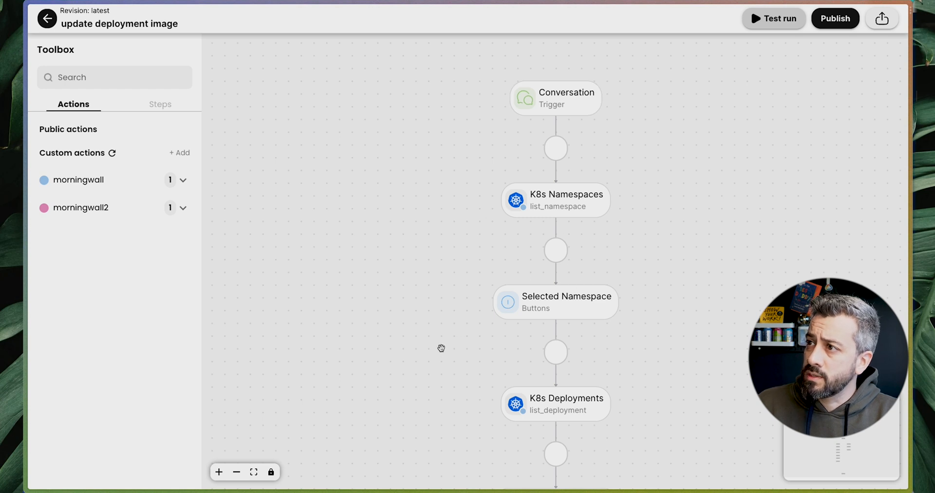
mouse_move(300, 112)
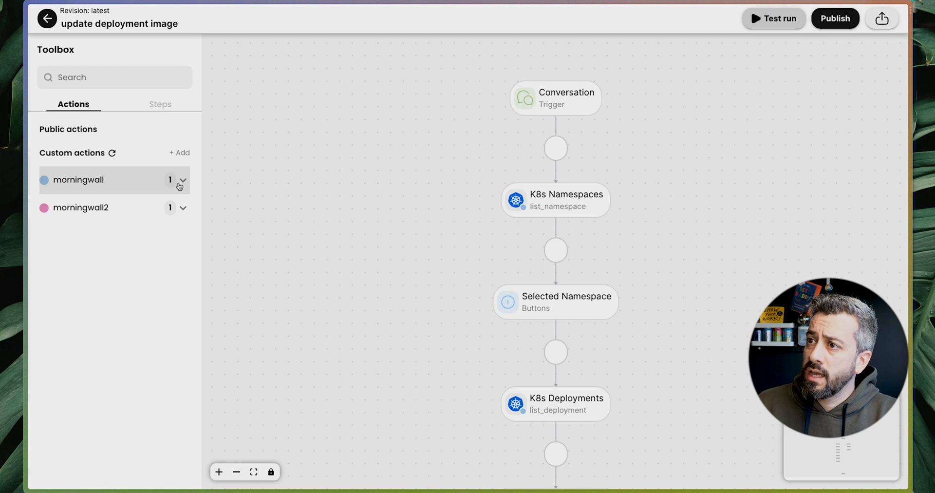
left_click(183, 180)
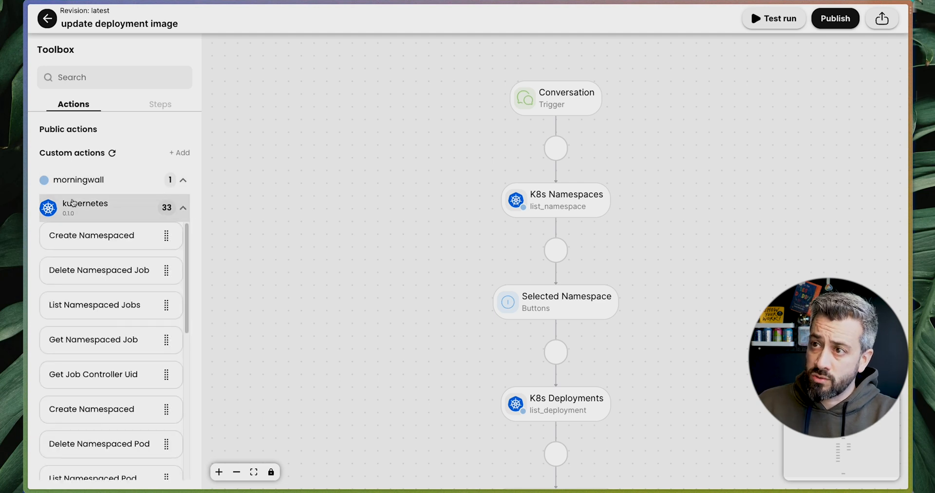
mouse_move(70, 99)
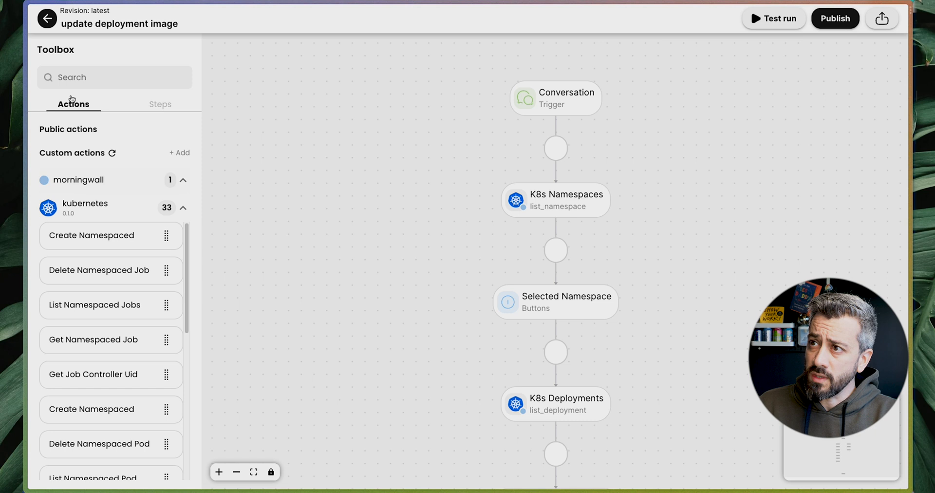
left_click(159, 103)
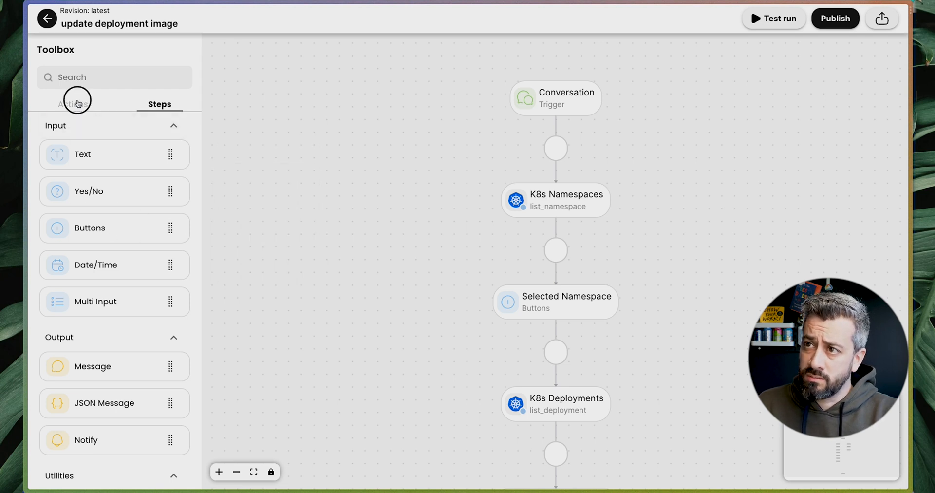
left_click(73, 104)
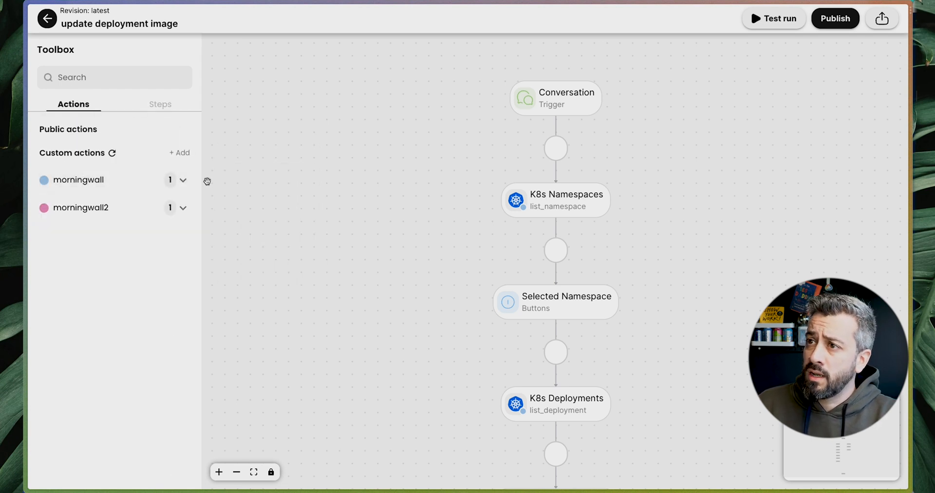
mouse_move(251, 85)
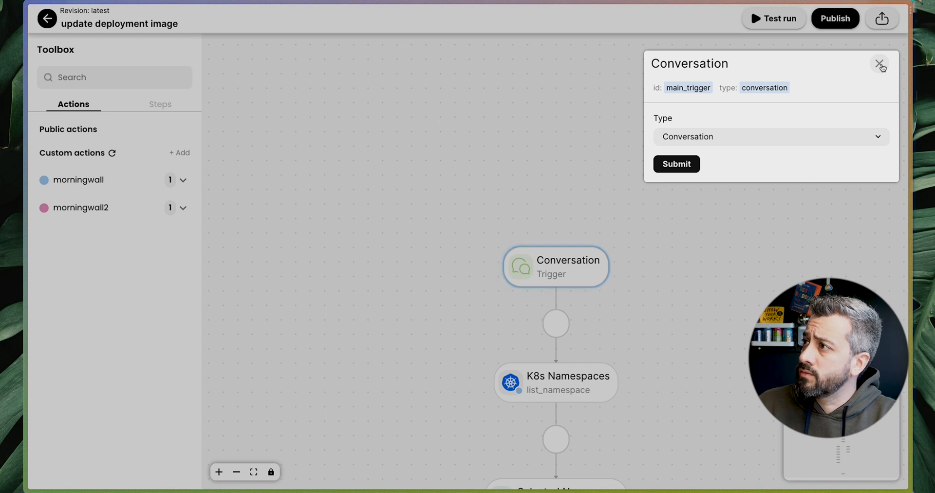
- Review the K8s Namespaces, Selected Namespace and Selected Deployment step settings
left_click(880, 64)
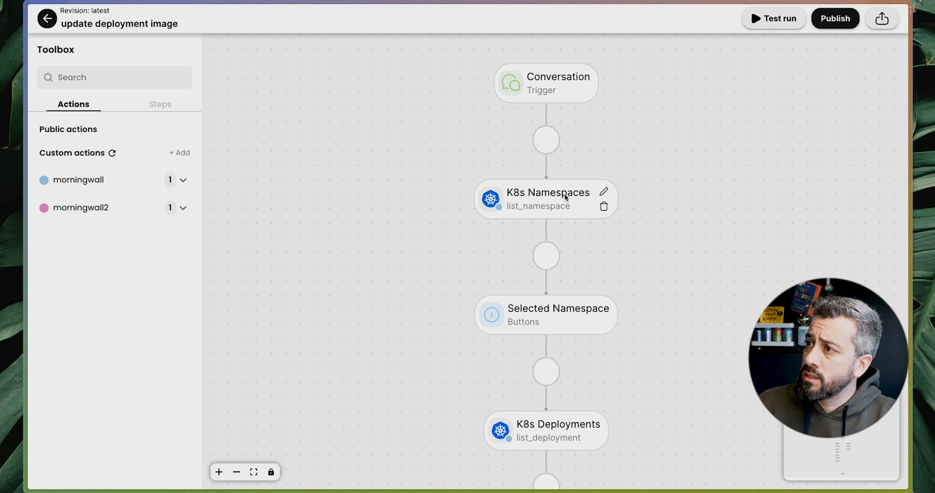
left_click(545, 198)
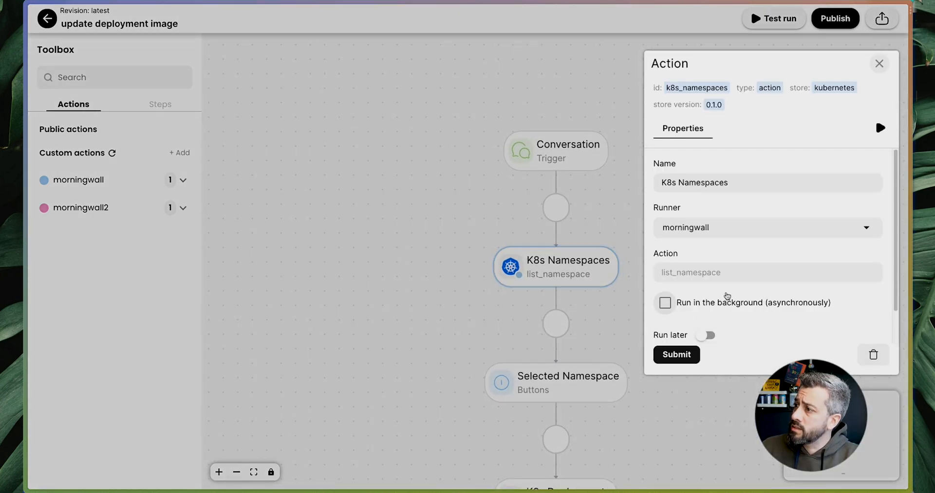
scroll("down", 3)
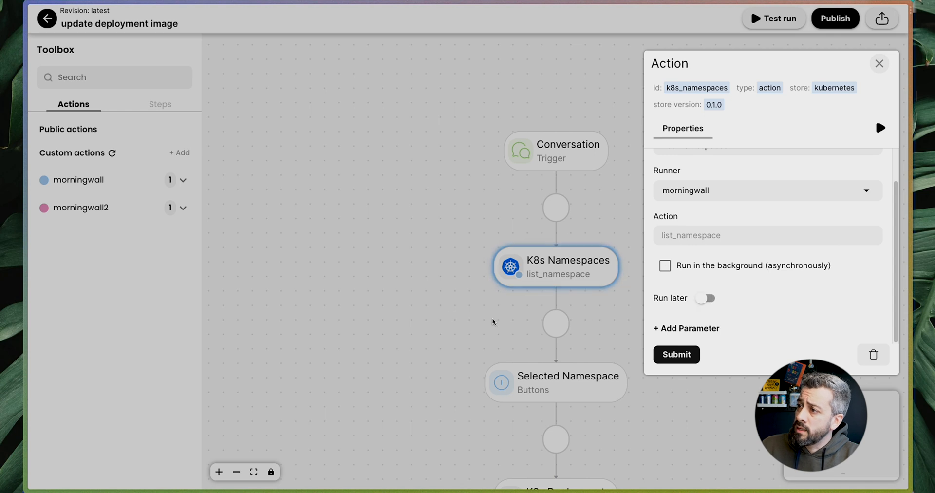
left_click(879, 64)
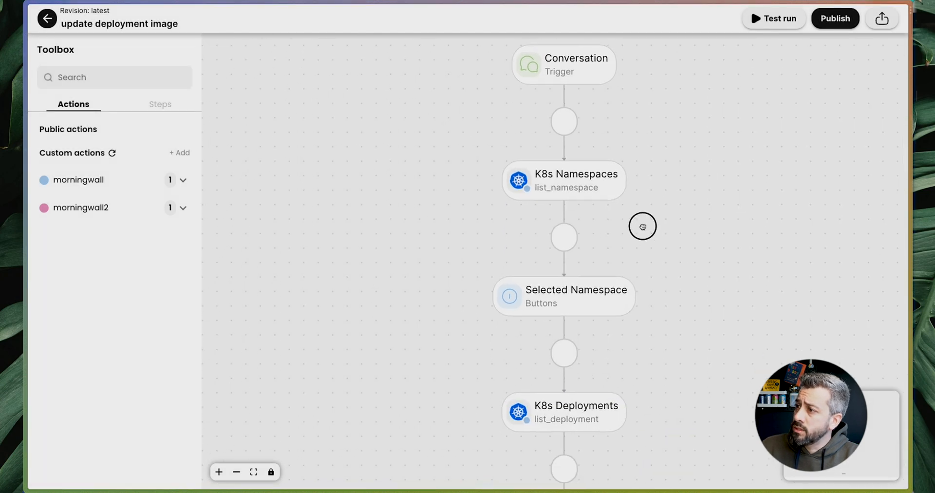
left_click(563, 296)
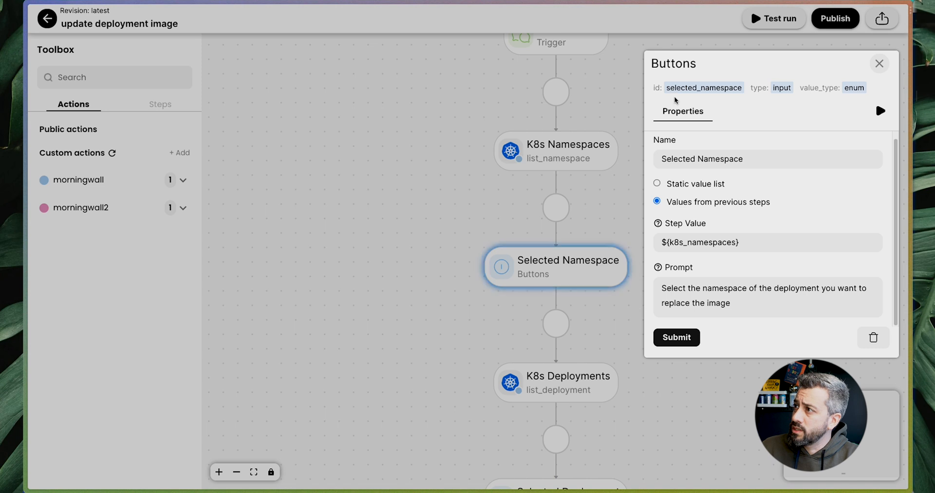
mouse_move(836, 70)
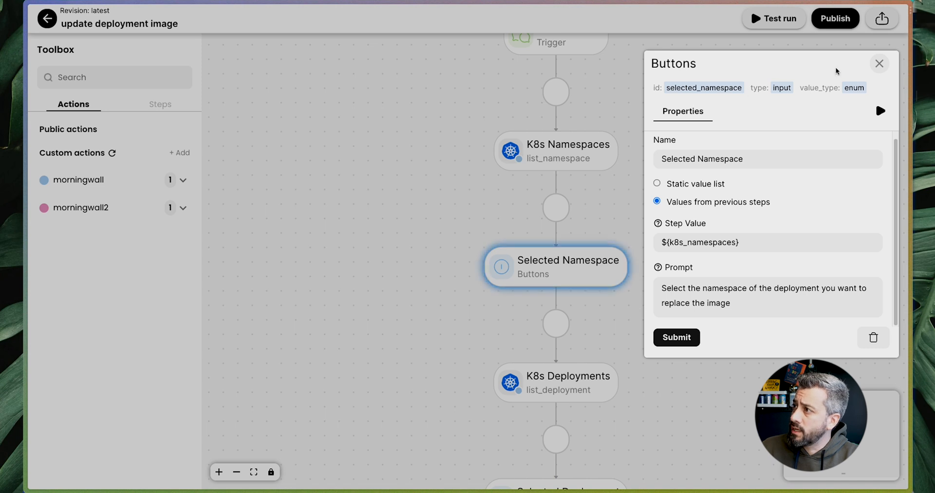
left_click(879, 63)
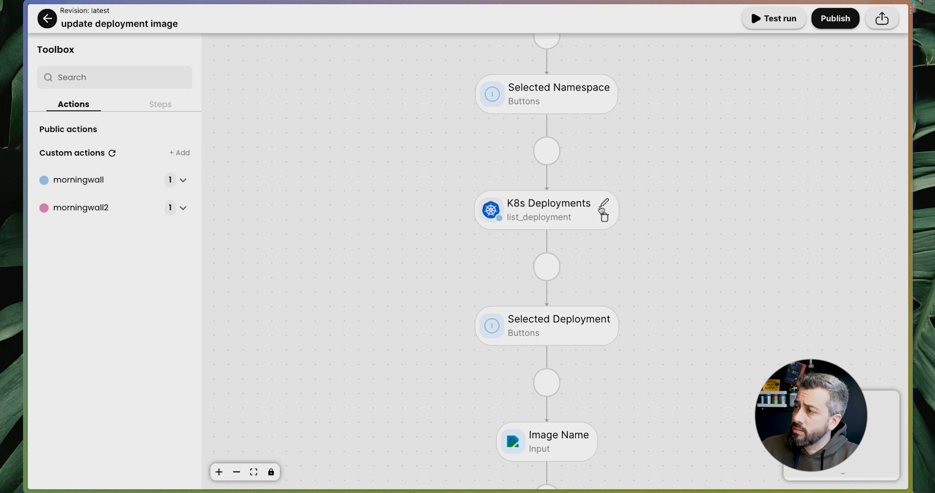
left_click(545, 209)
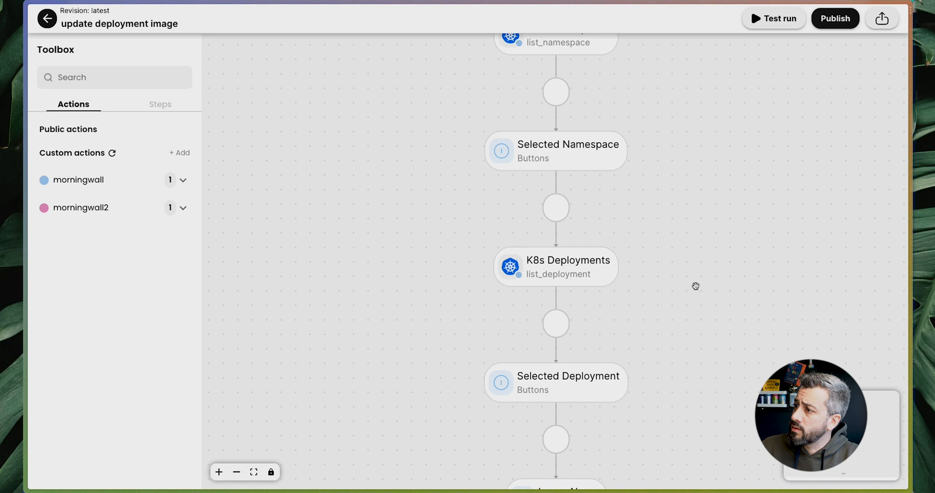
left_click(555, 381)
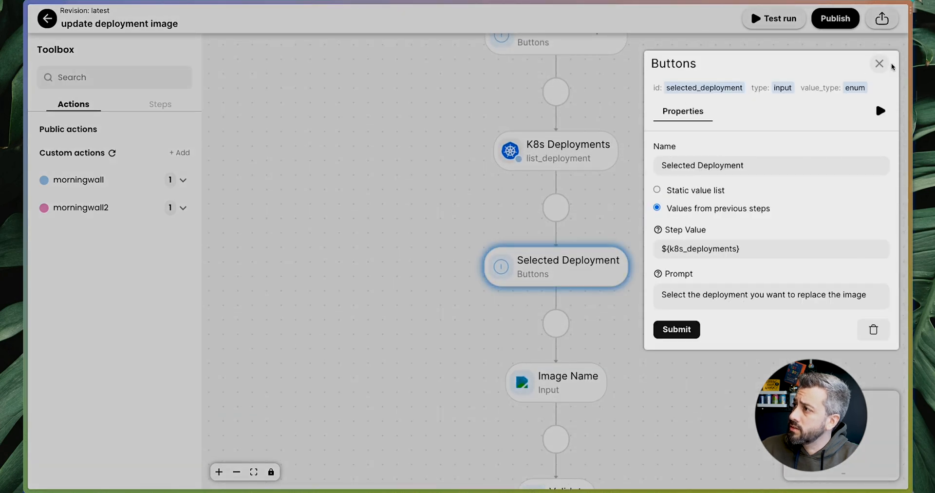
- Inspect the original Image Name input step and delete it
left_click(879, 64)
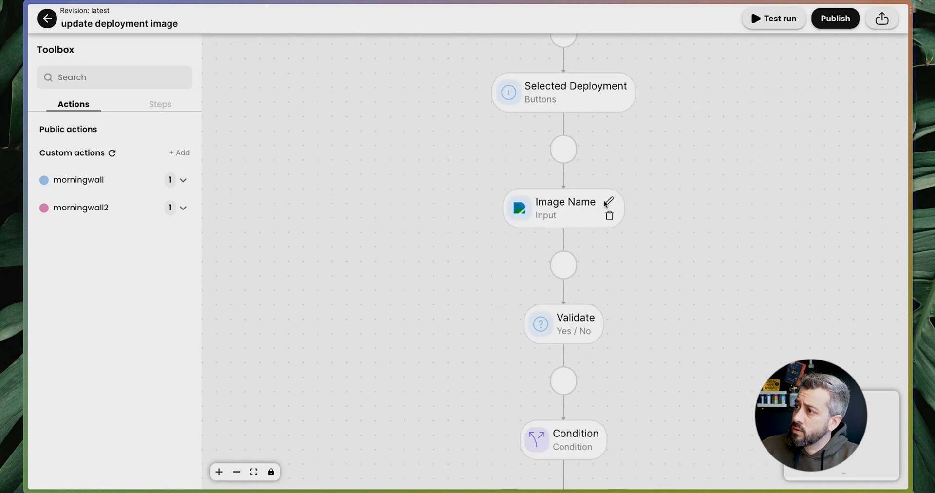
left_click(562, 208)
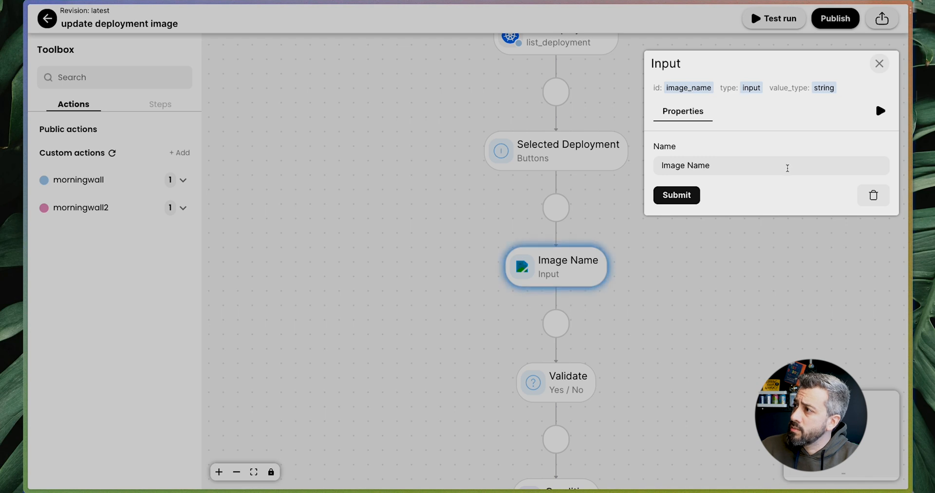
mouse_move(580, 271)
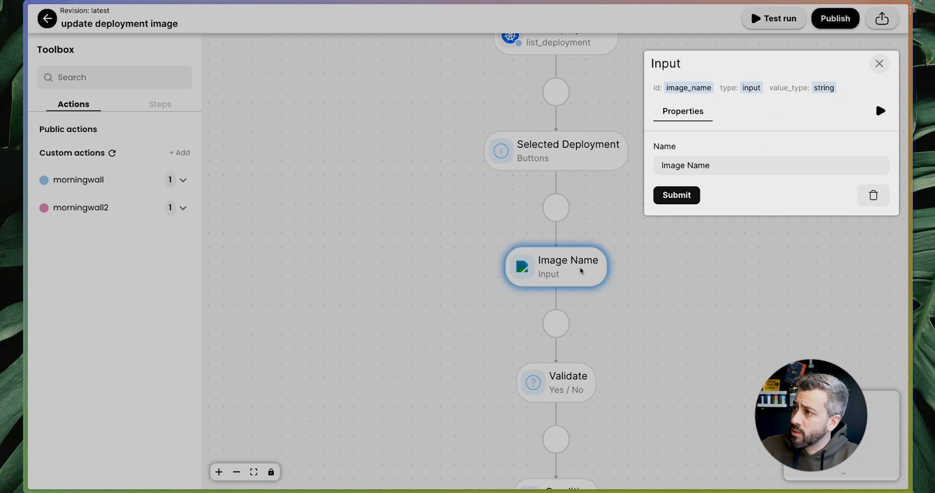
mouse_move(835, 53)
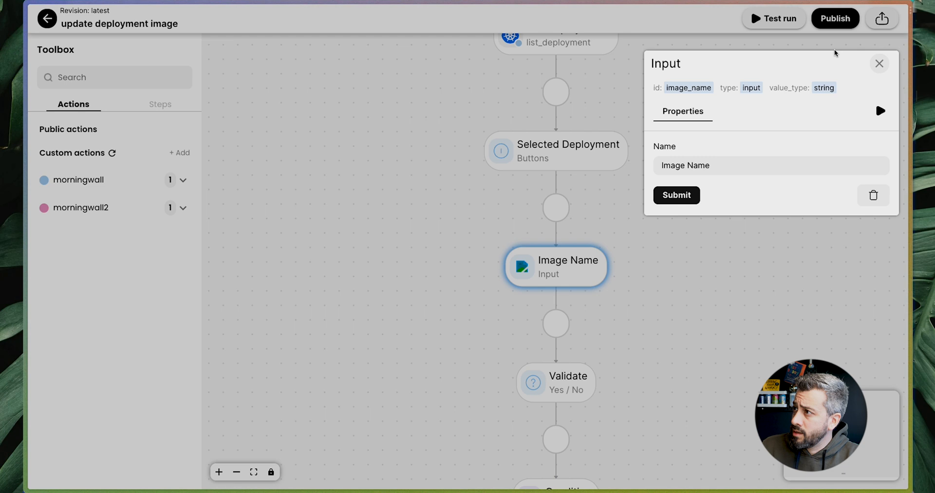
left_click(879, 63)
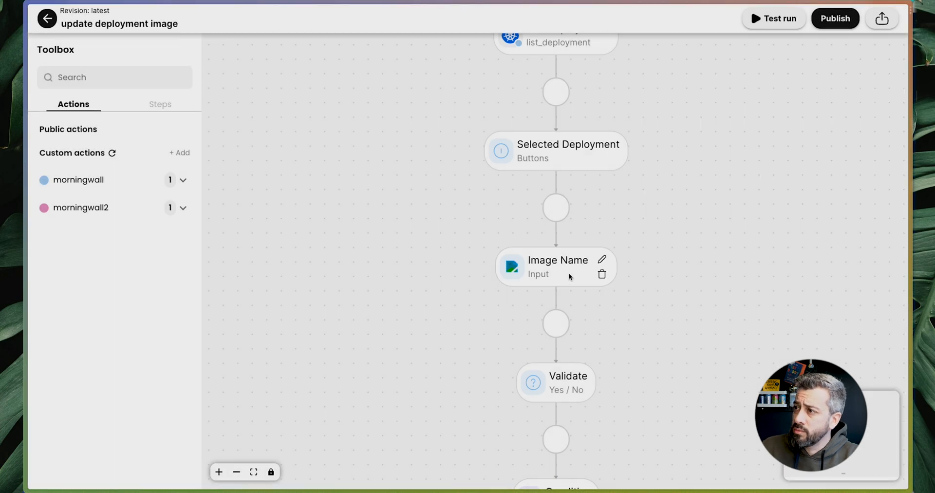
left_click(555, 267)
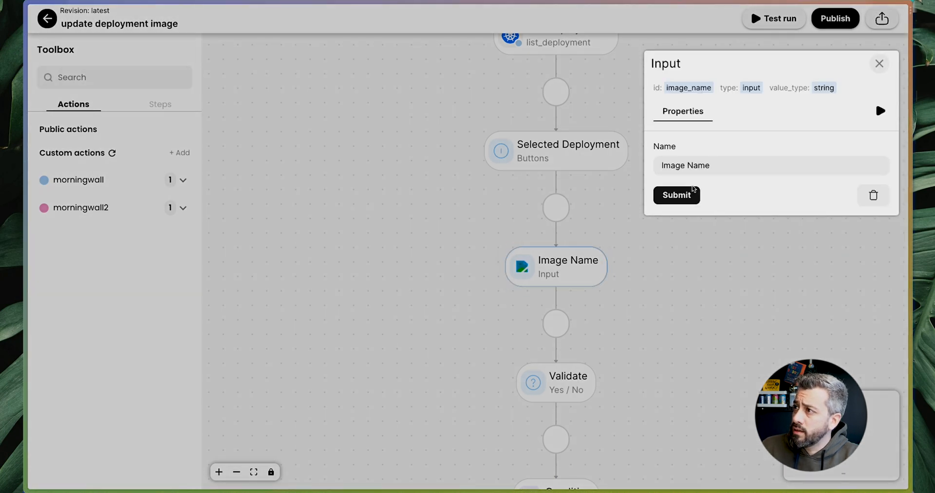
triple_click(685, 165)
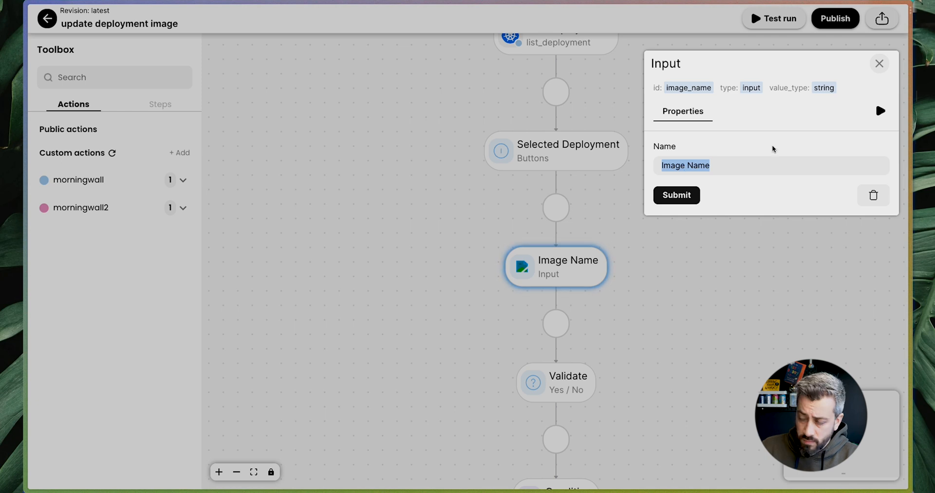
left_click(878, 64)
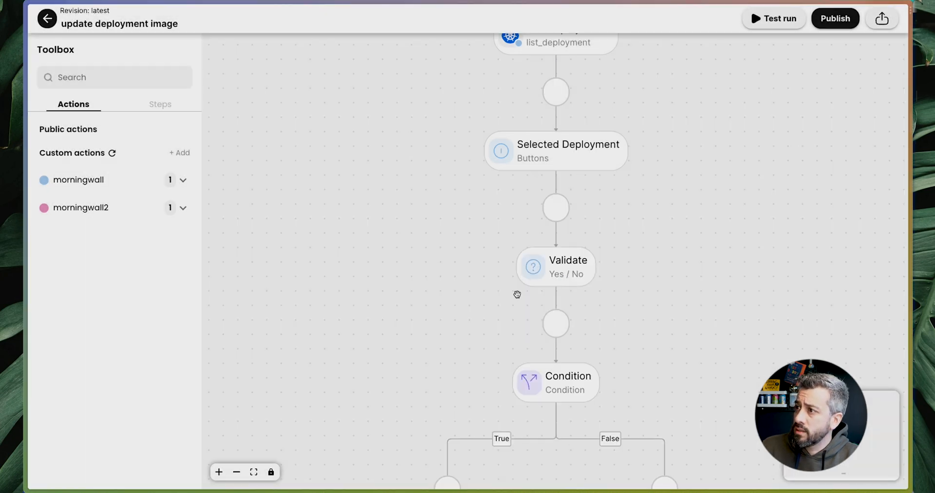
- Add a Text step named 'Image Name' prompting 'Insert the name of the image' after Selected Deployment
left_click(159, 104)
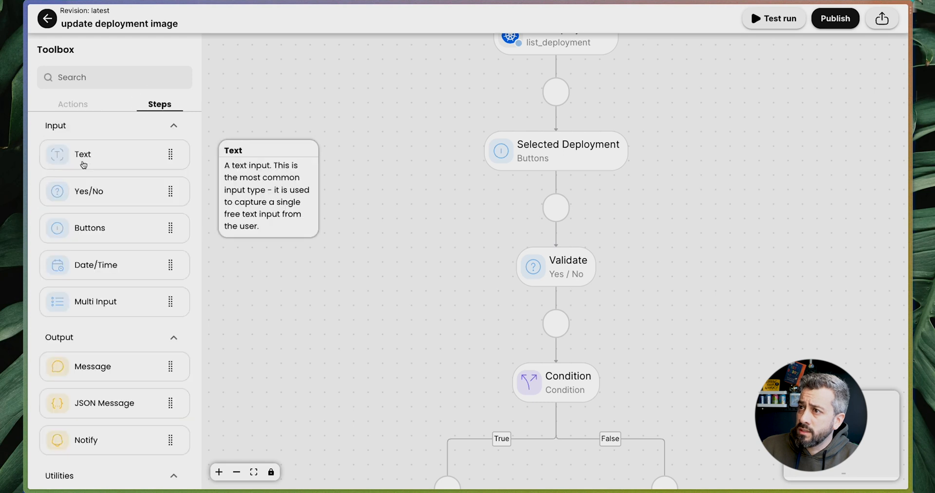
left_click_drag(82, 154, 555, 267)
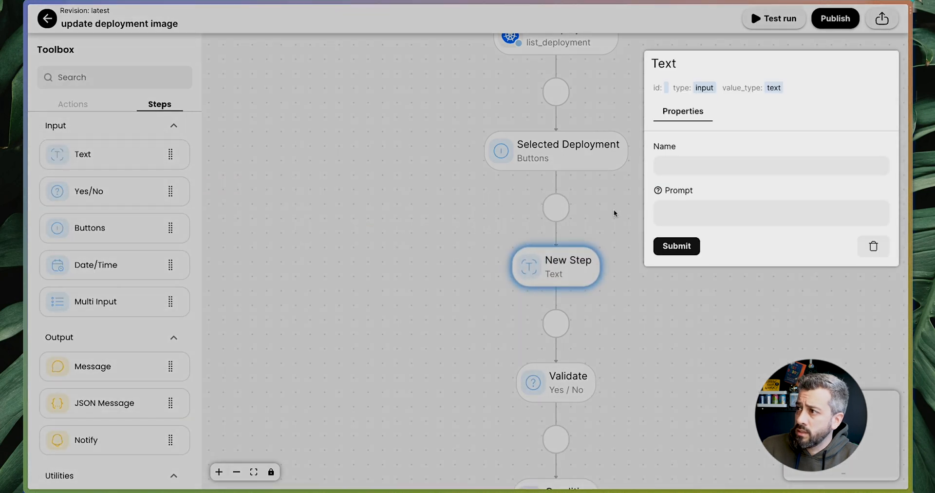
type("Image Name")
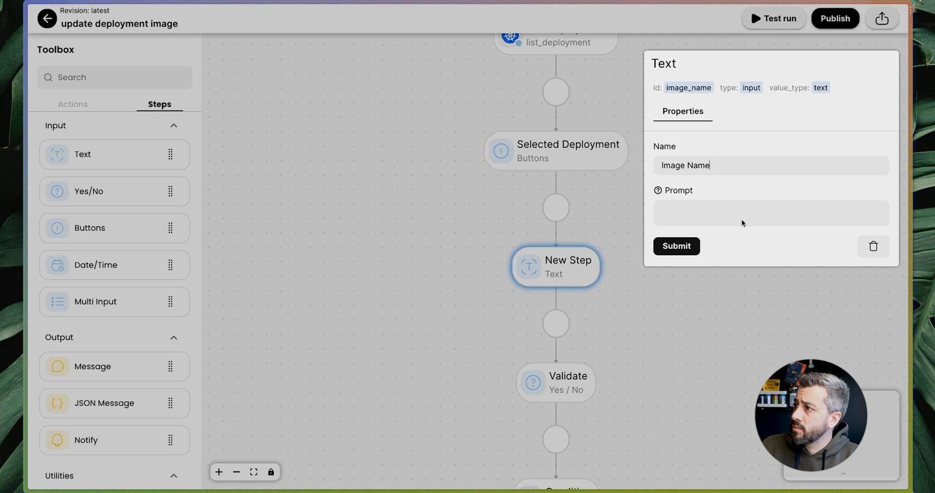
left_click(770, 212)
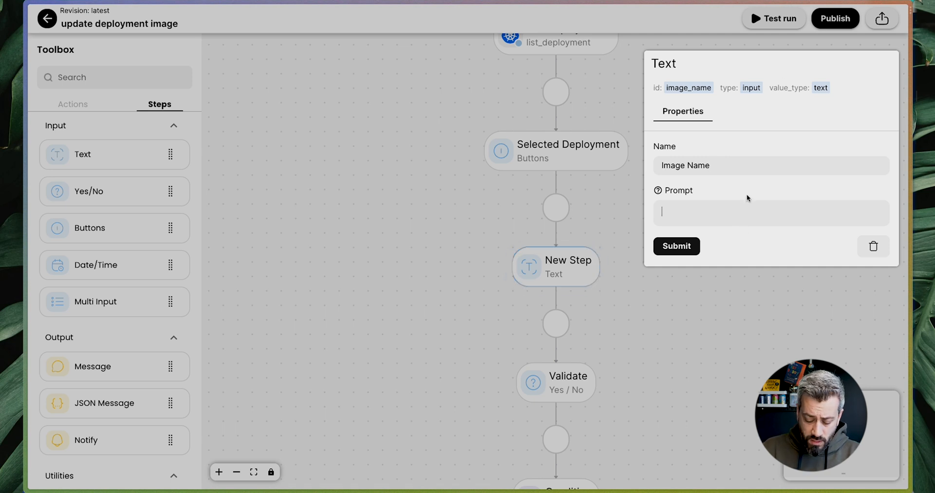
type("Insert the name of")
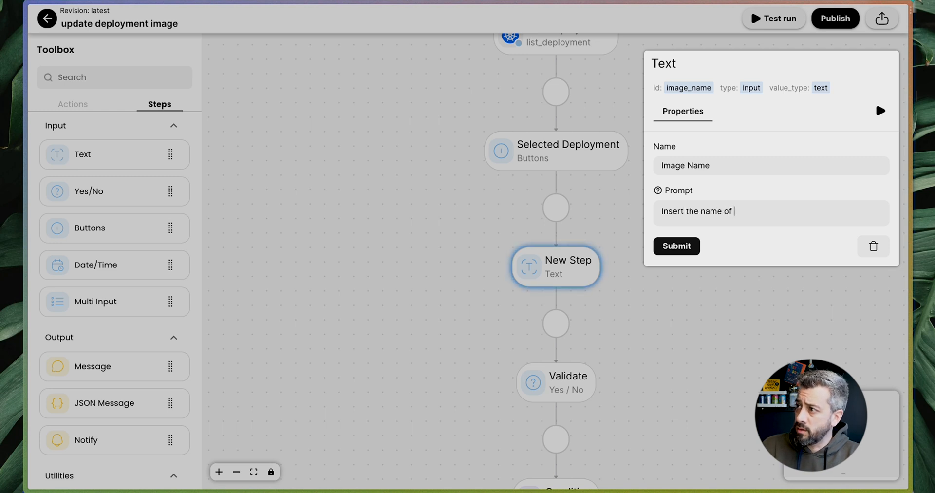
type("the image")
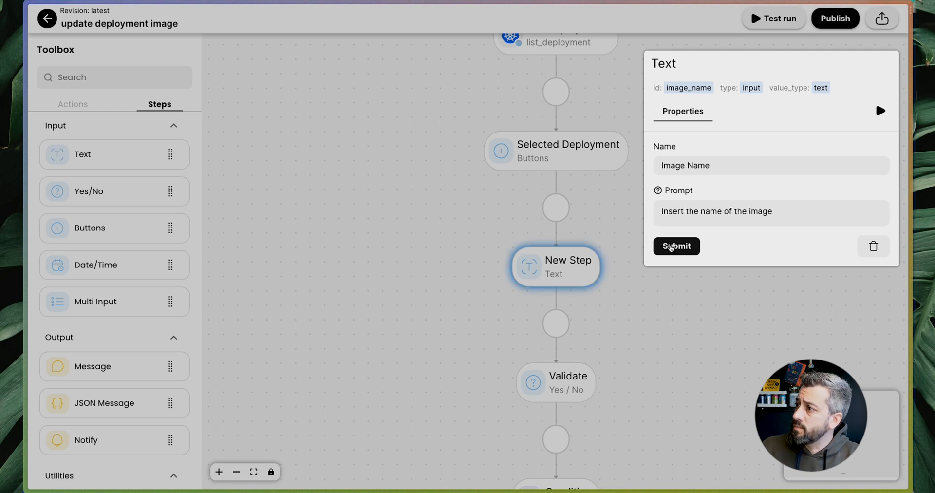
left_click(677, 246)
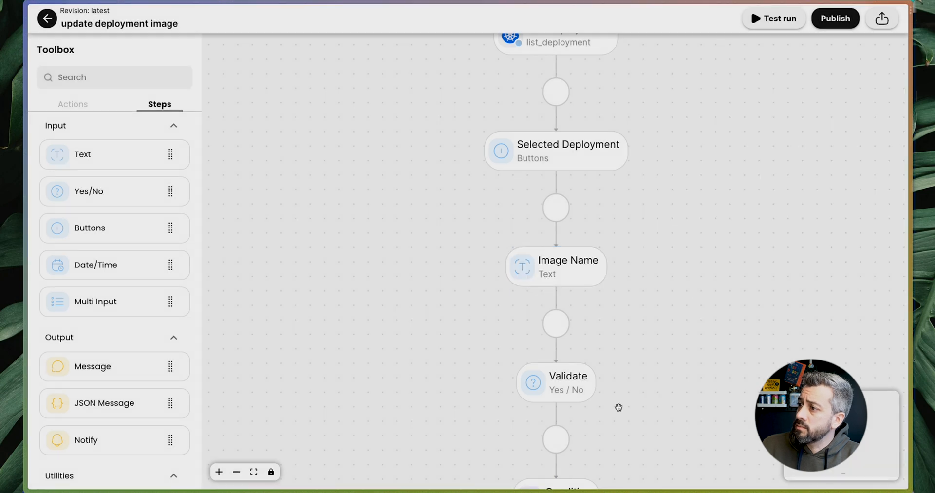
scroll("down", 3)
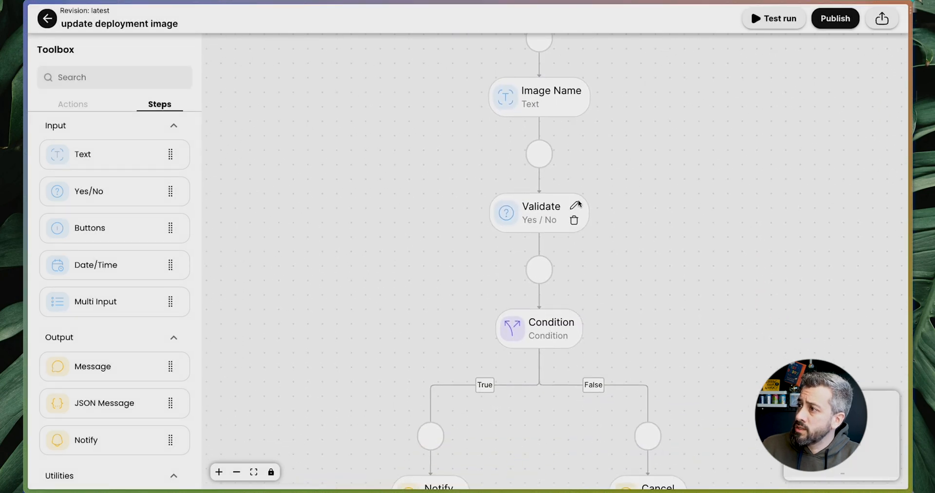
left_click(538, 213)
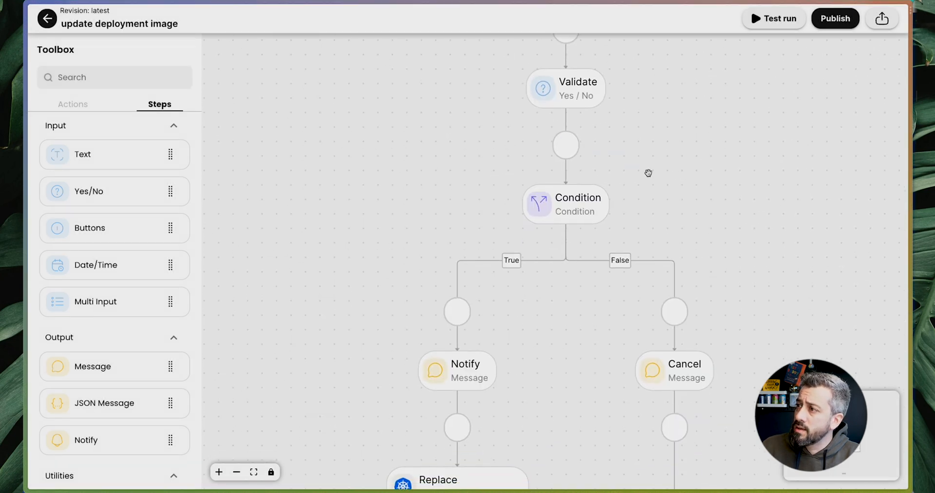
left_click(565, 204)
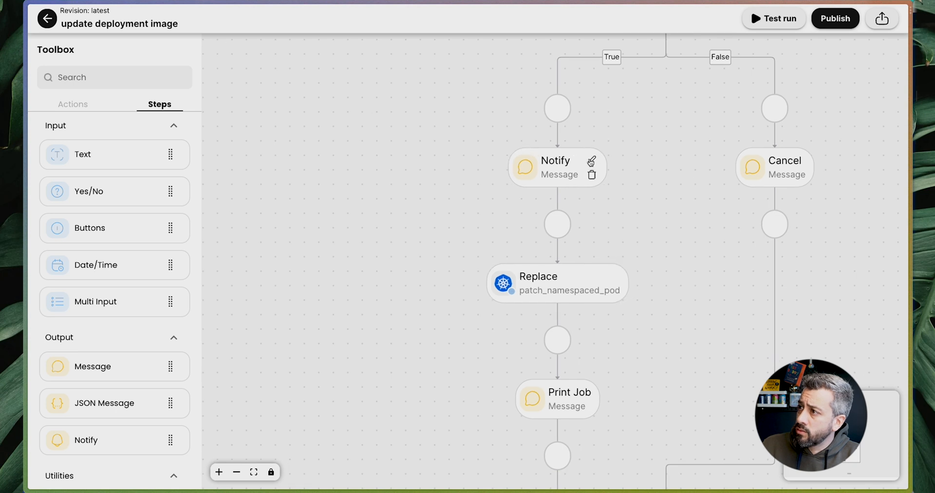
left_click(557, 167)
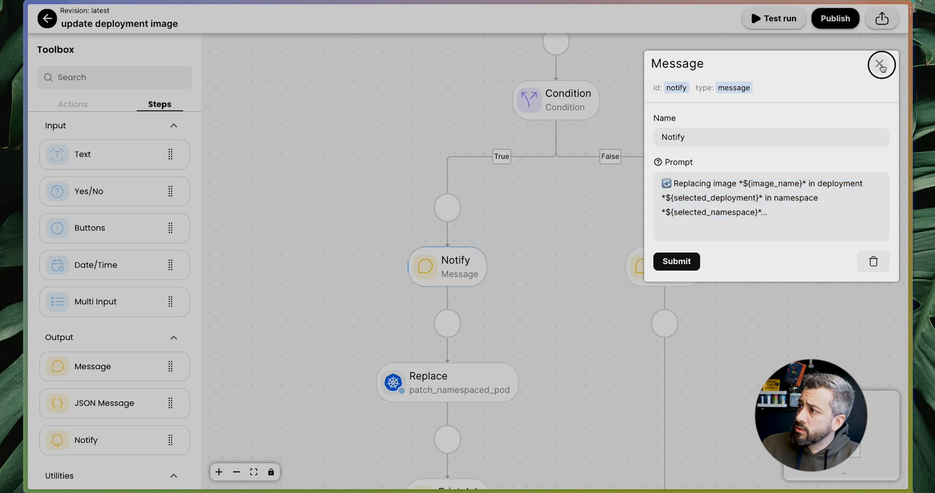
left_click(881, 64)
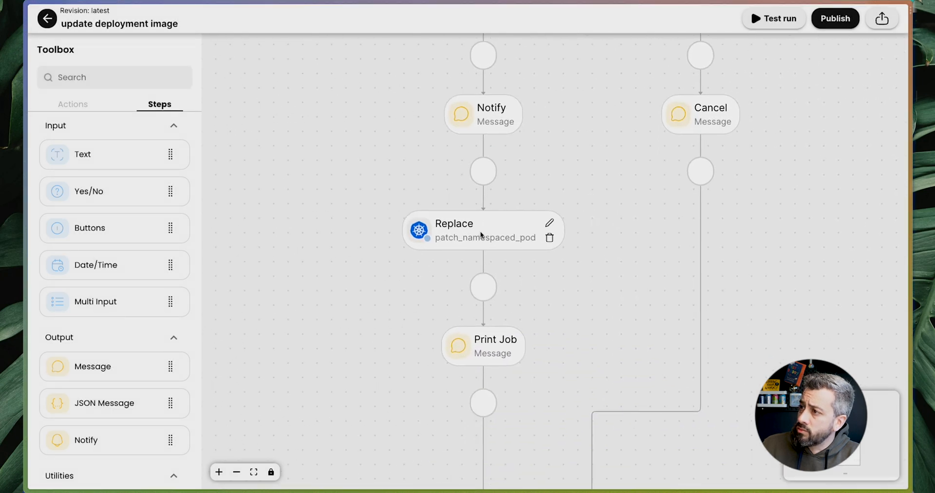
left_click(483, 230)
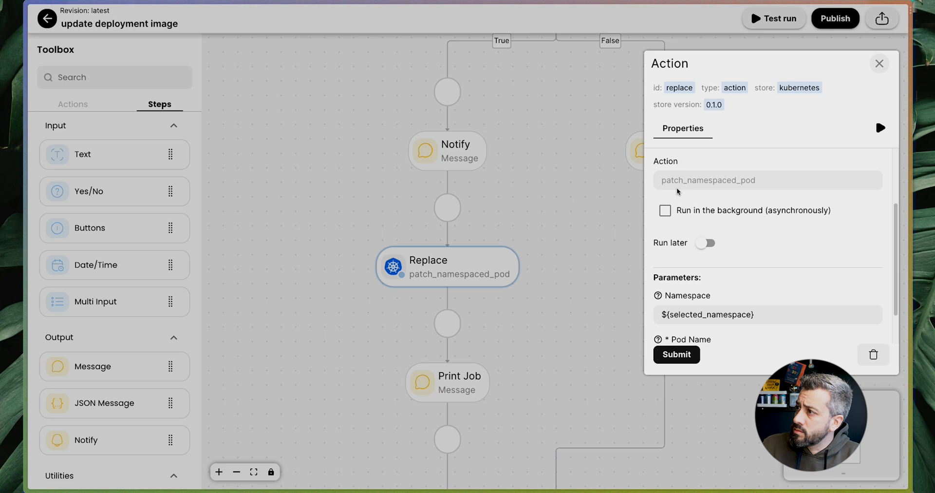
left_click(879, 63)
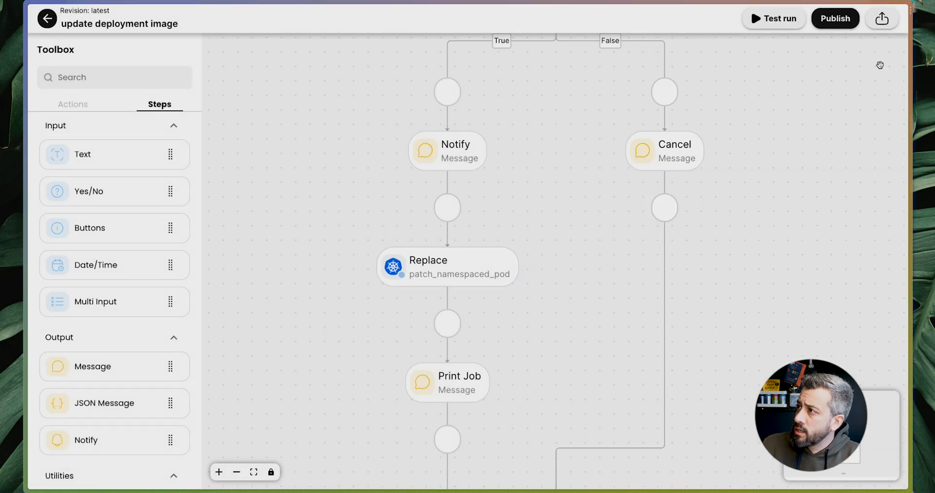
- Insert the kubernetes Set Deployment Image action below Notify and begin naming it
left_click(73, 104)
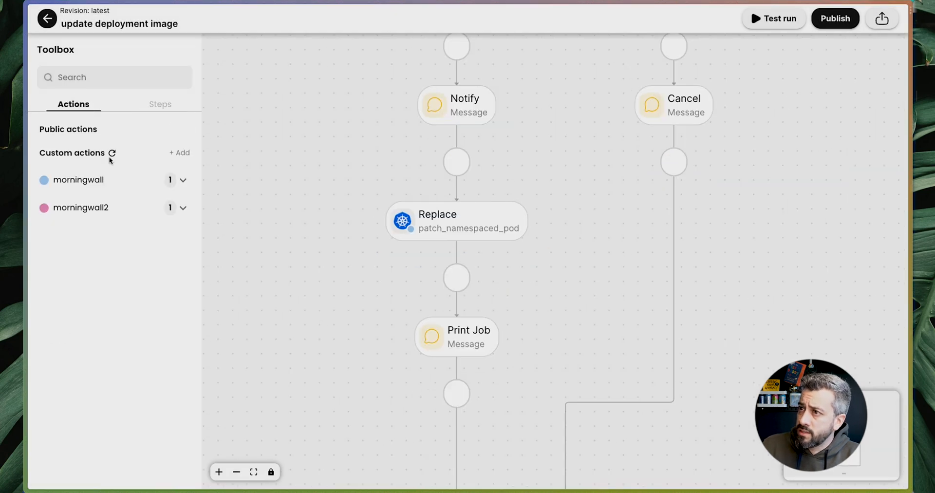
left_click(184, 180)
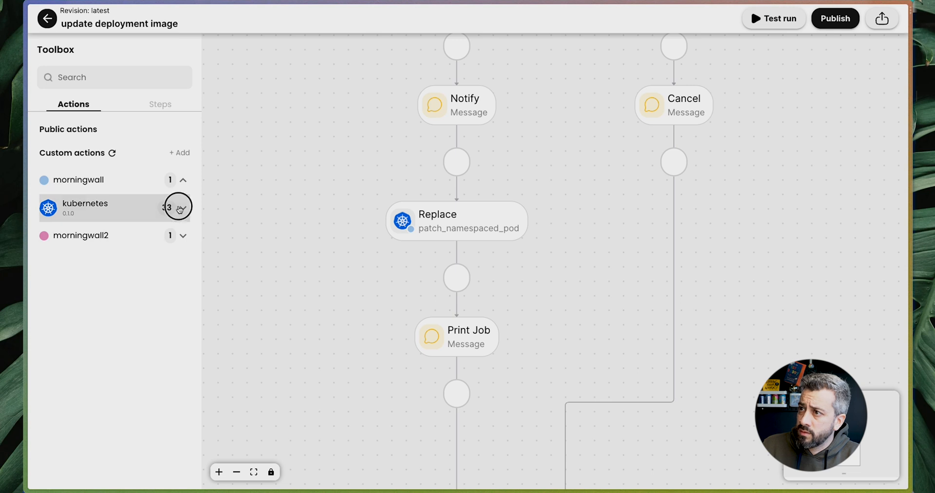
left_click(176, 207)
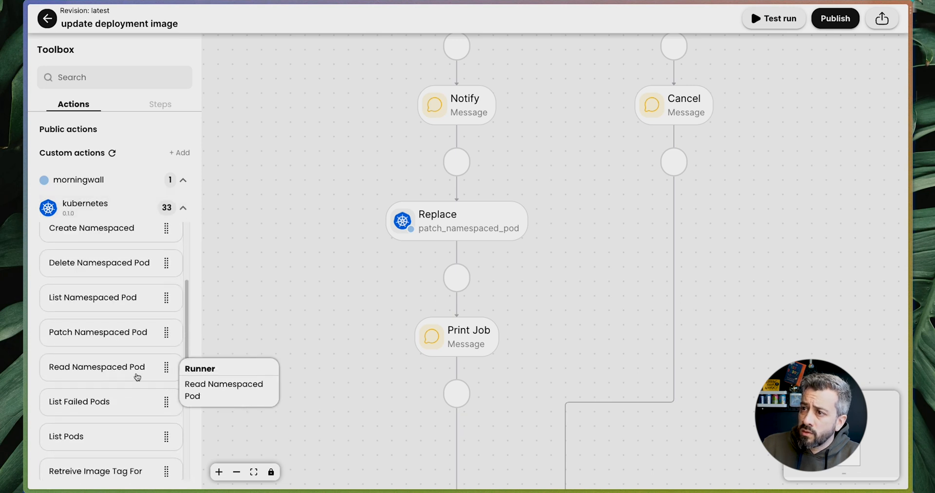
scroll("down", 3)
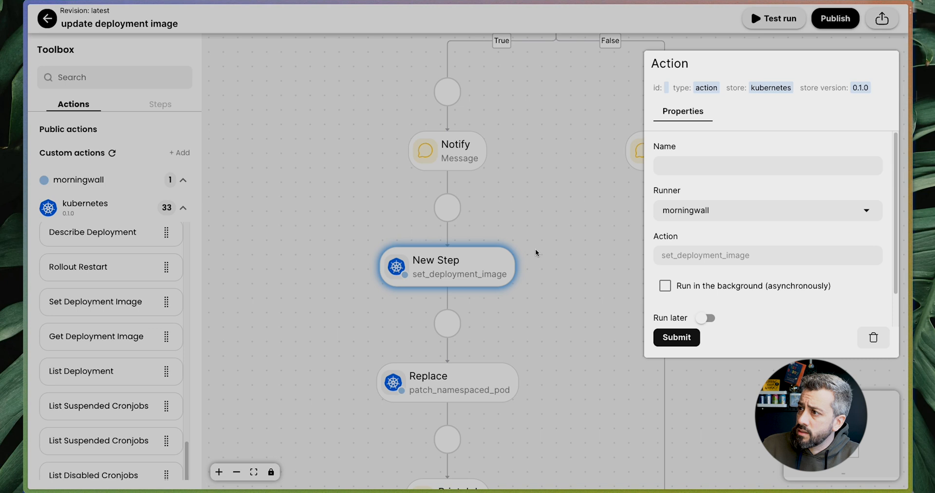
mouse_move(682, 179)
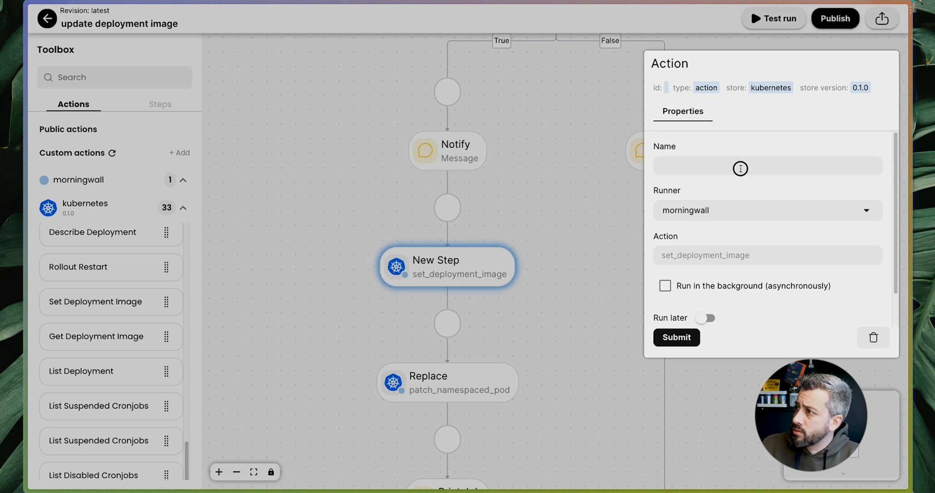
left_click(767, 165)
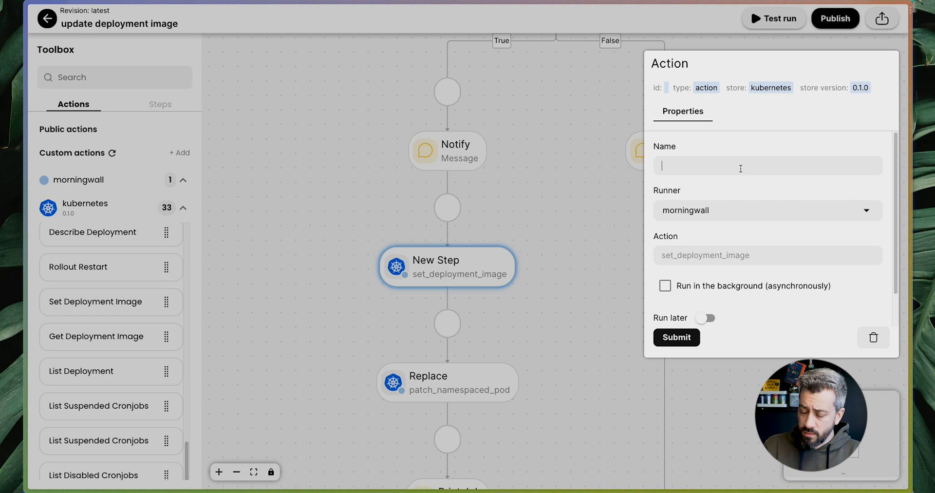
type("Replag")
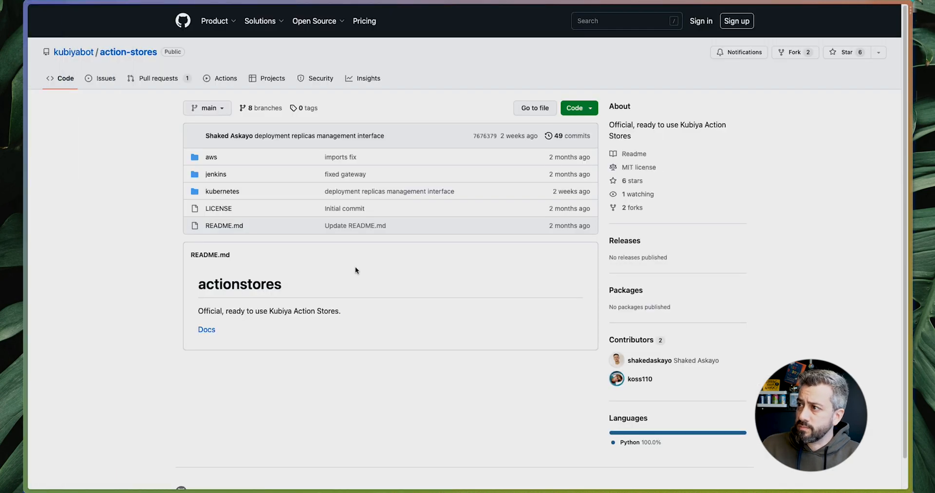
mouse_move(127, 53)
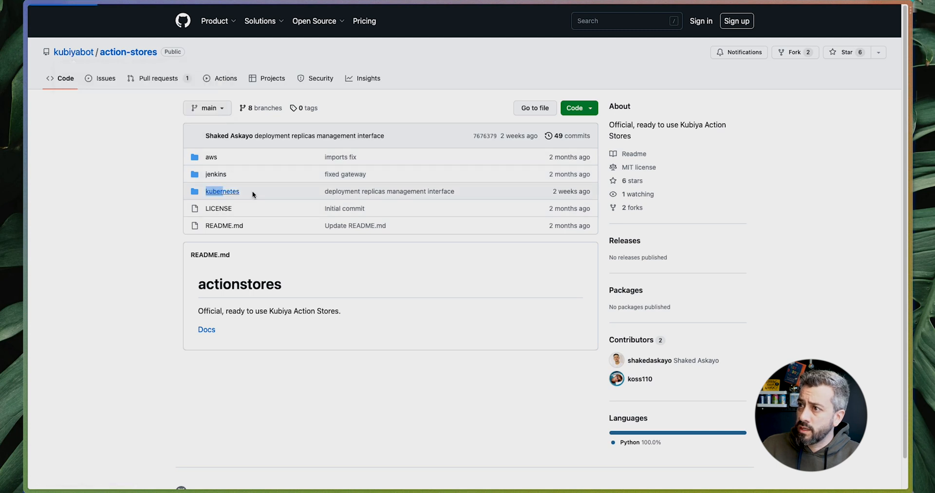
- Look up set_deployment_image in the kubernetes actions file of kubiyabot/action-stores
left_click(222, 191)
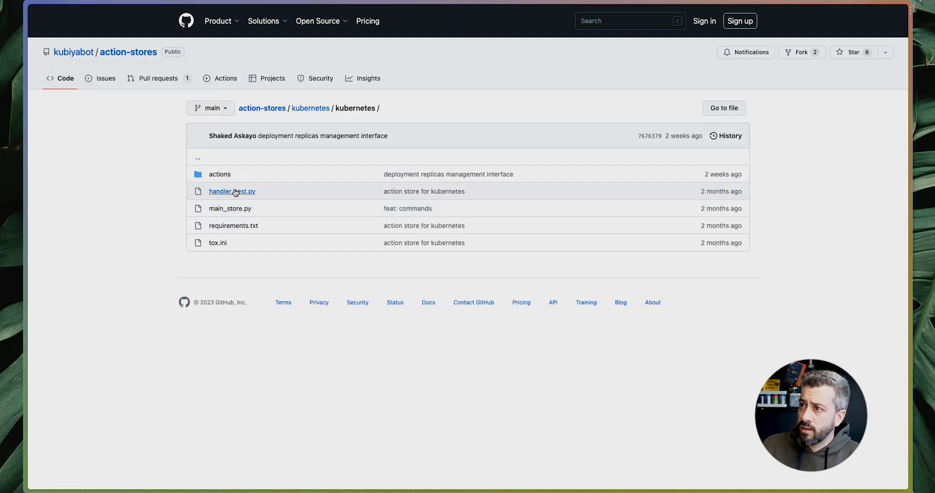
left_click(220, 174)
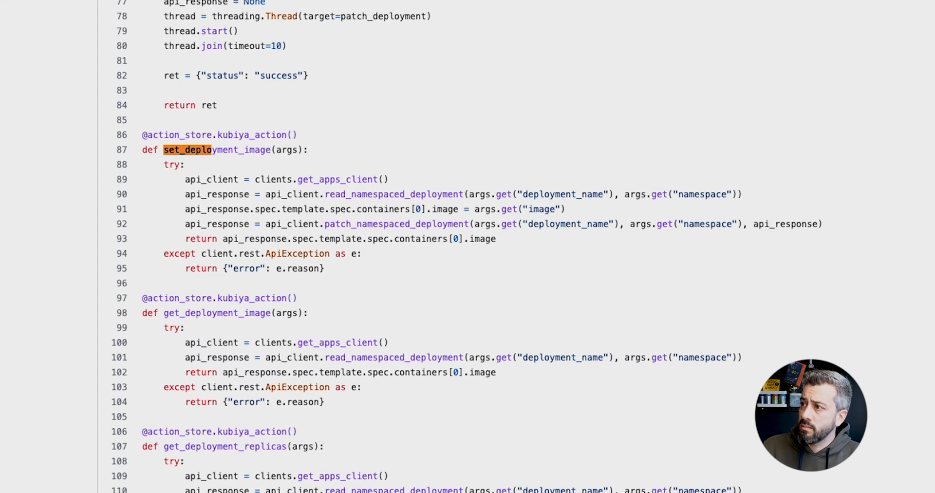
left_click(566, 193)
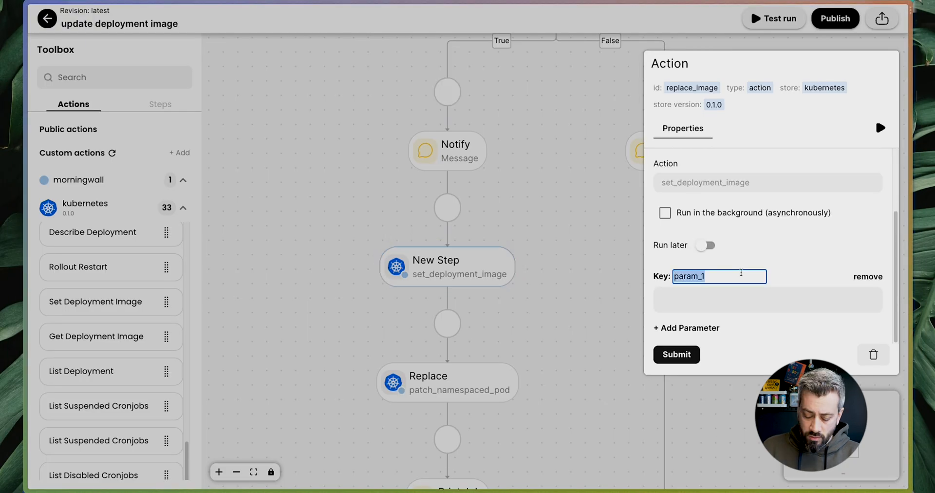
- Map deployment_name, namespace and image to ${selected_deployment}, ${selected_namespace}, ${image_name} and save
type("deployment_name")
left_click(768, 300)
type("${{")
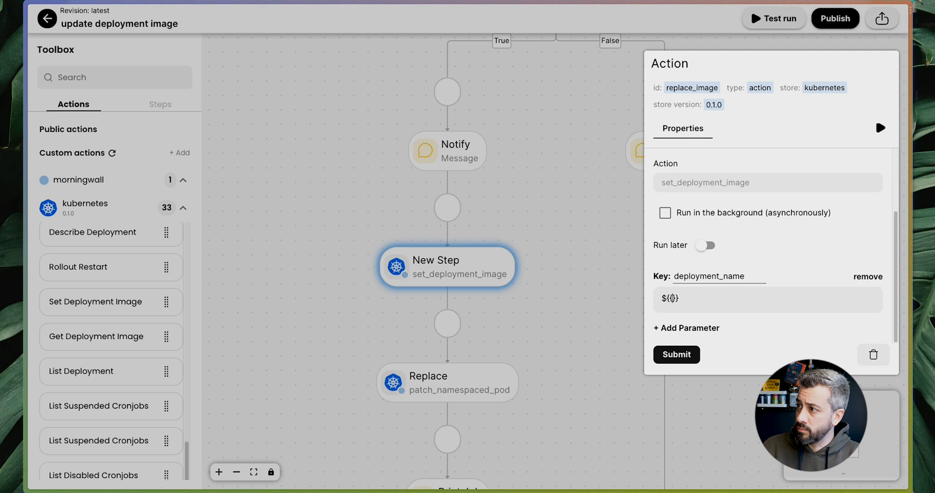
type("selected_deplo")
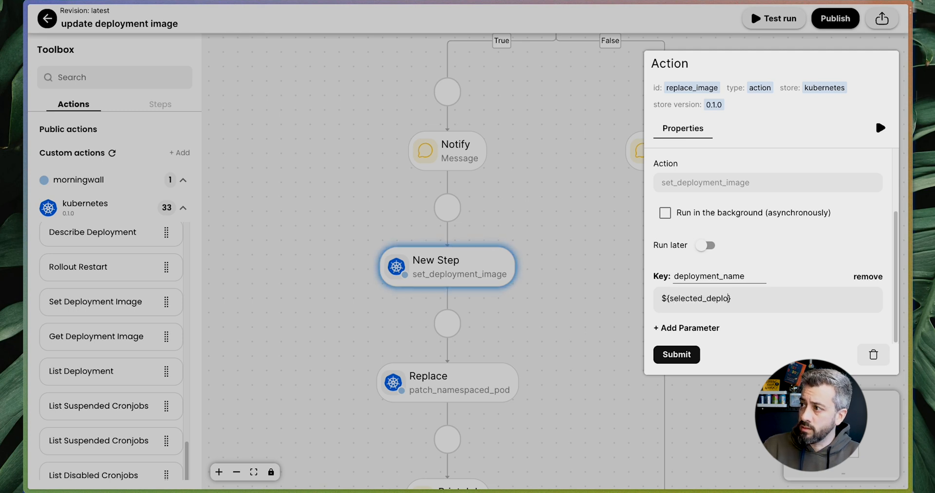
left_click(686, 327)
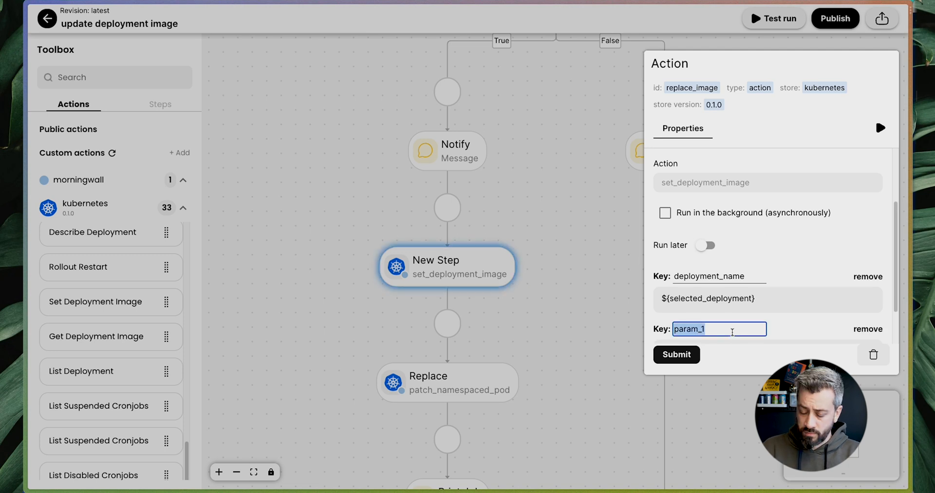
type("namespace")
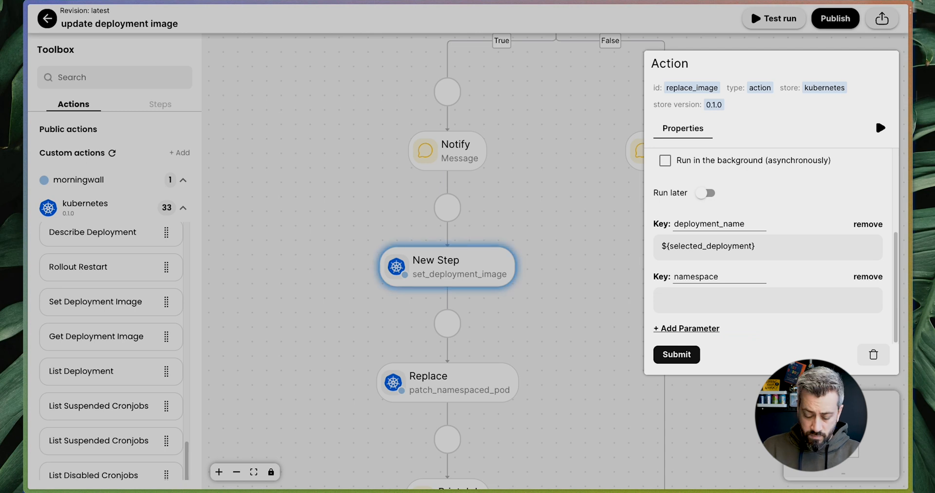
type("${sel}")
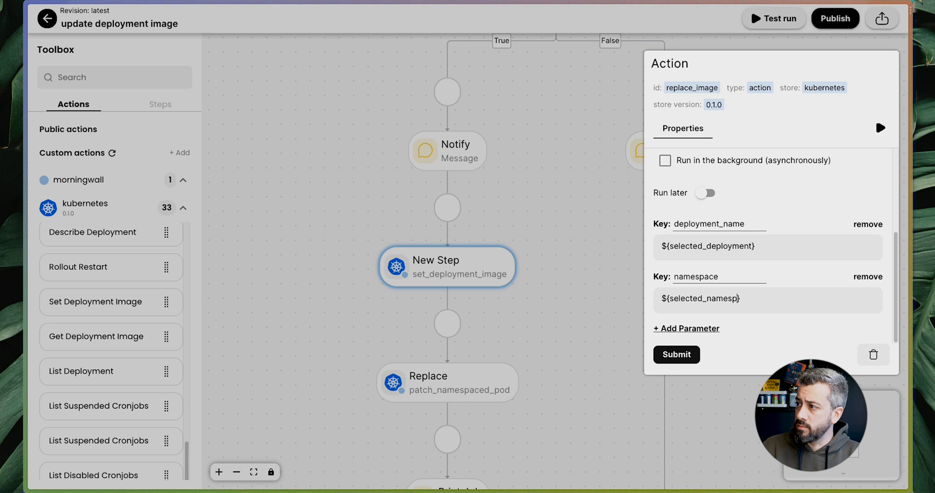
left_click(686, 328)
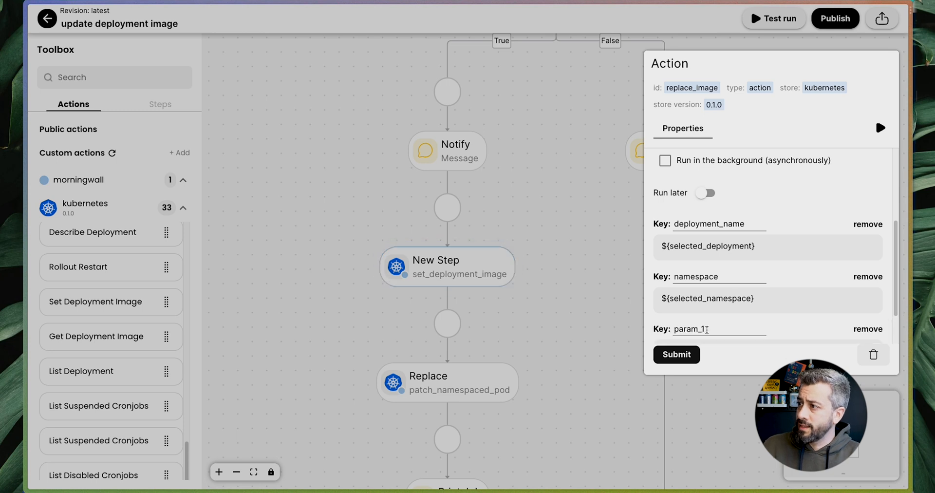
left_click(717, 329)
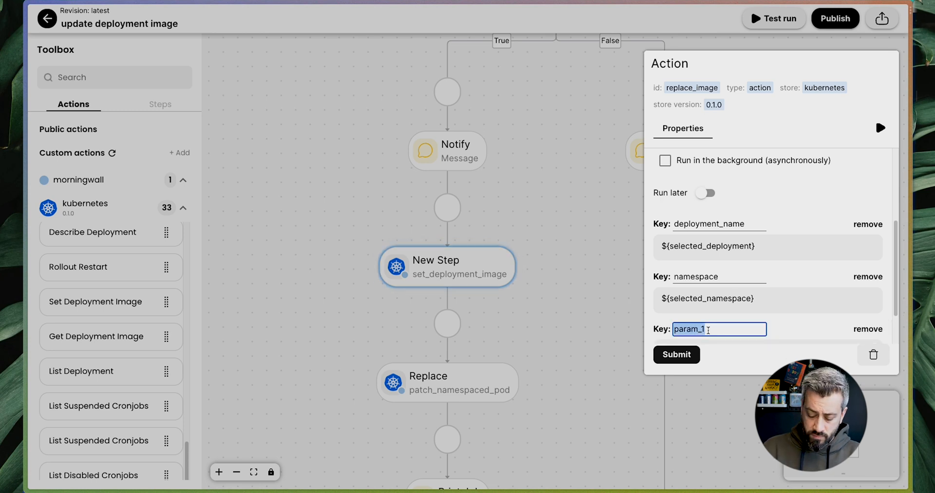
type("image")
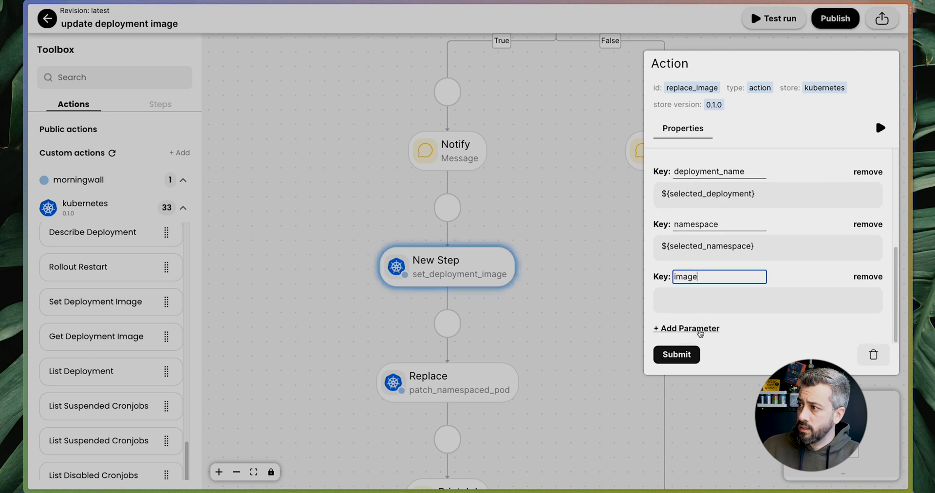
left_click(700, 300)
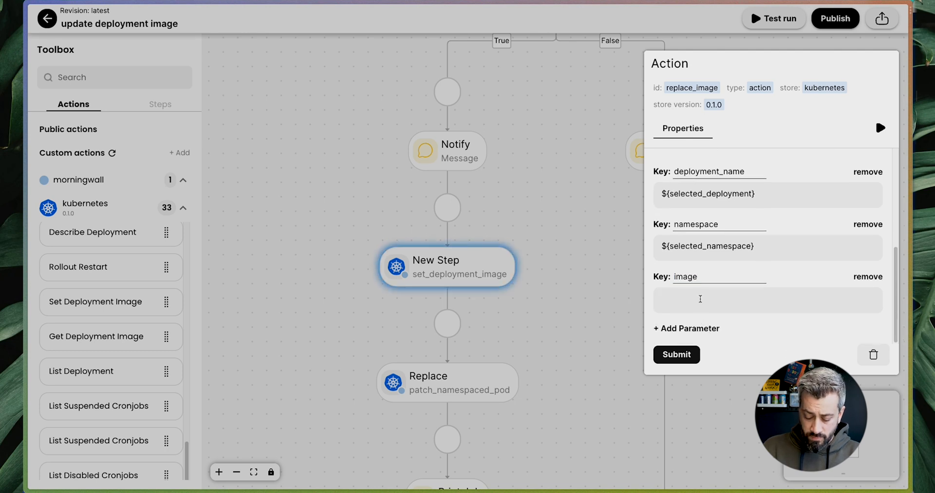
type("${}")
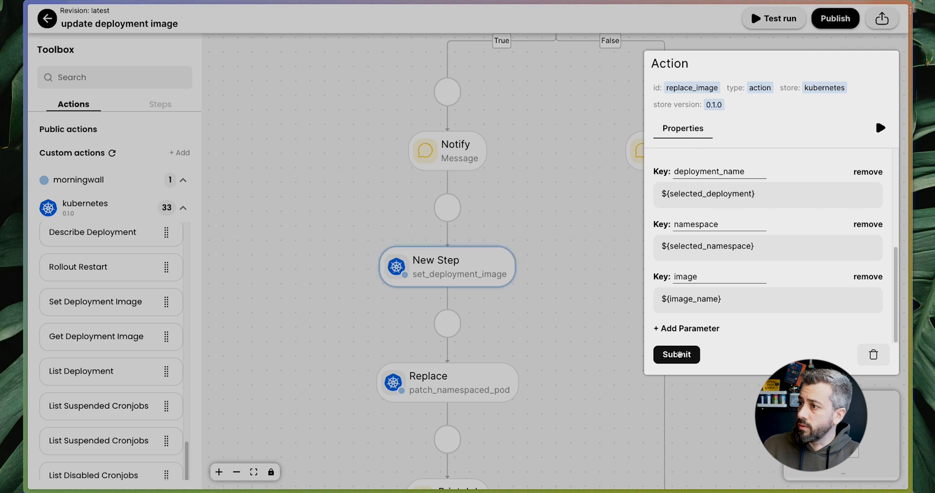
left_click(676, 354)
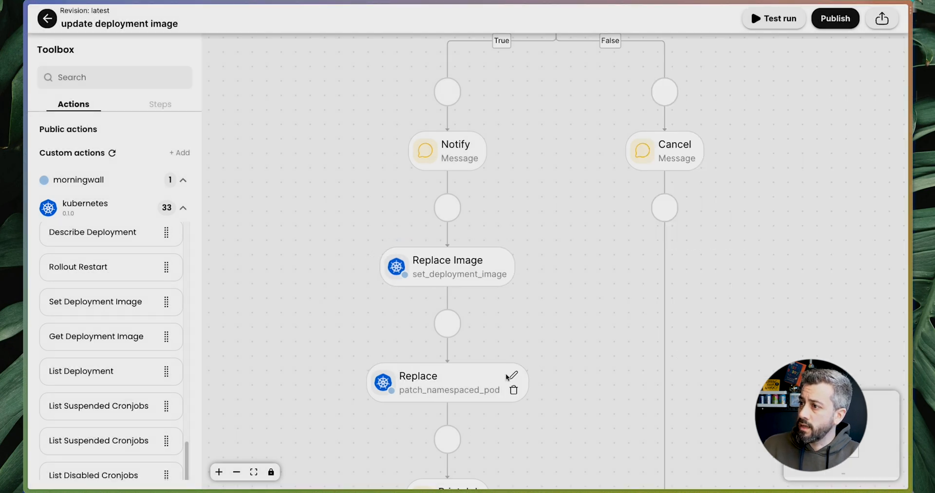
- Delete the old Replace step and check the Print Job message
left_click(513, 390)
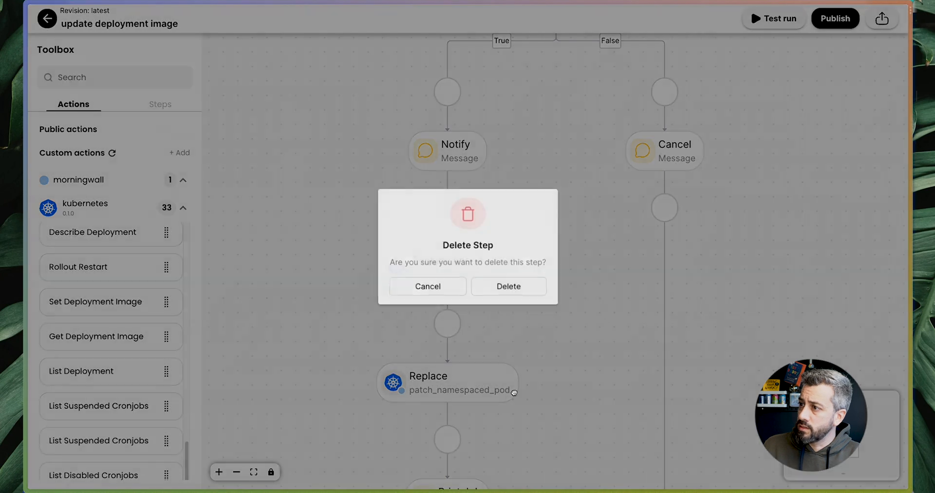
left_click(427, 286)
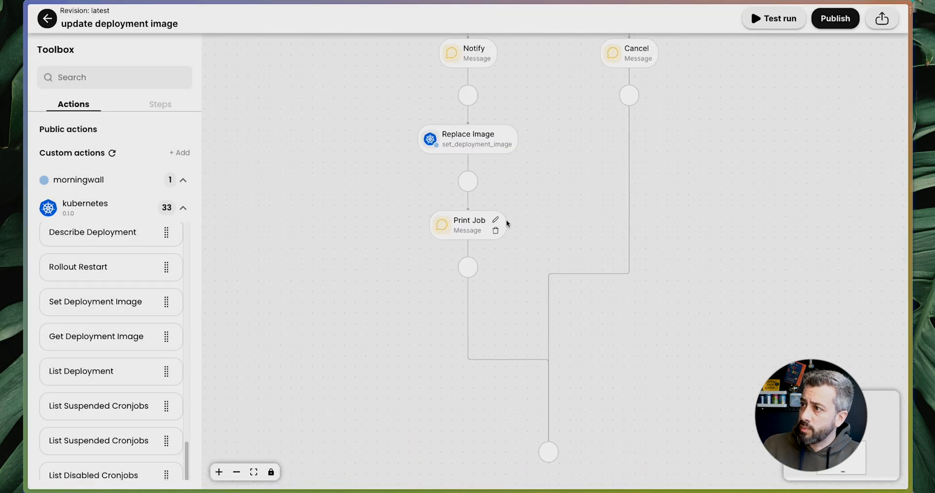
left_click(468, 225)
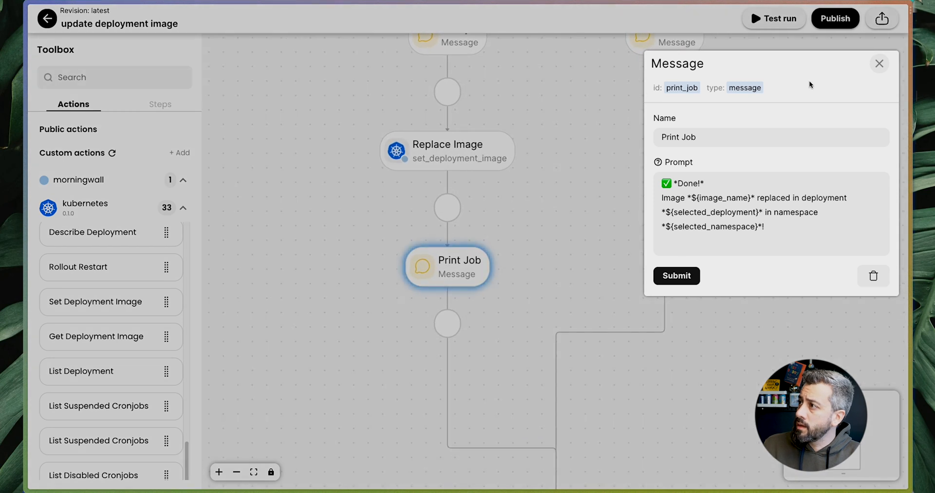
left_click(879, 63)
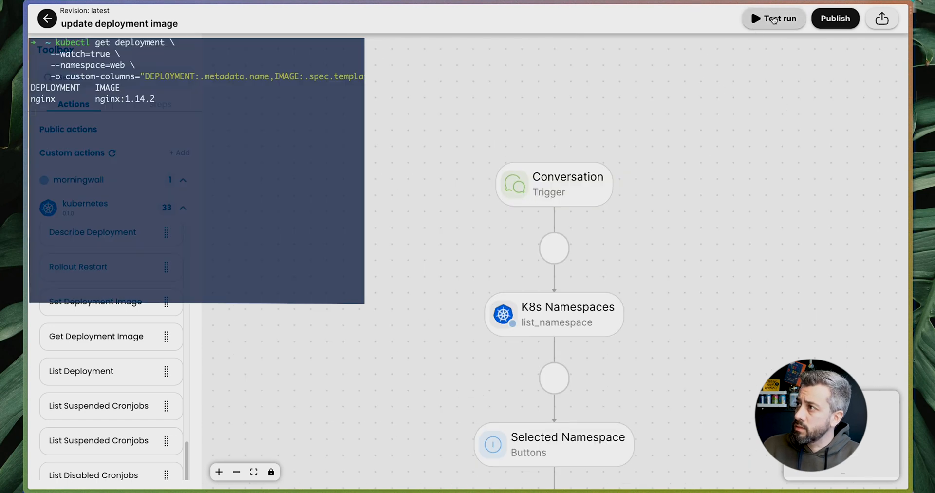
- Start a test run of the workflow and choose the web namespace
left_click(773, 18)
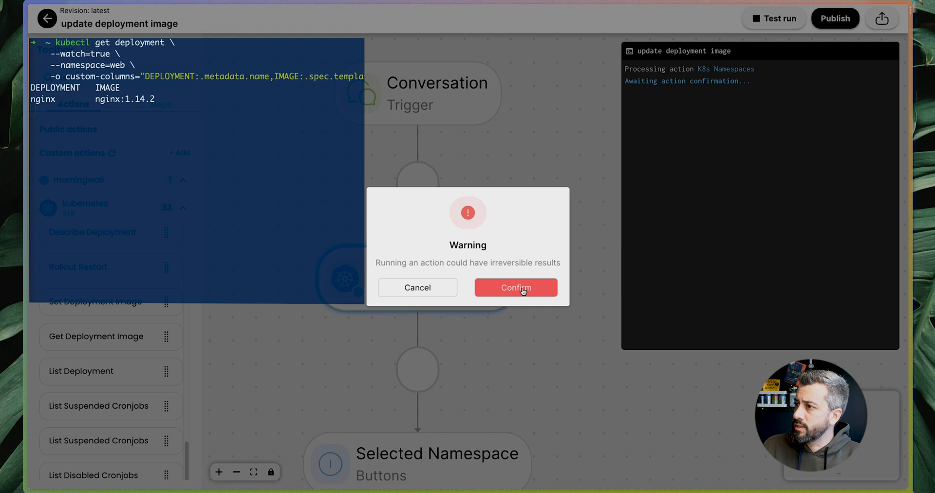
left_click(515, 286)
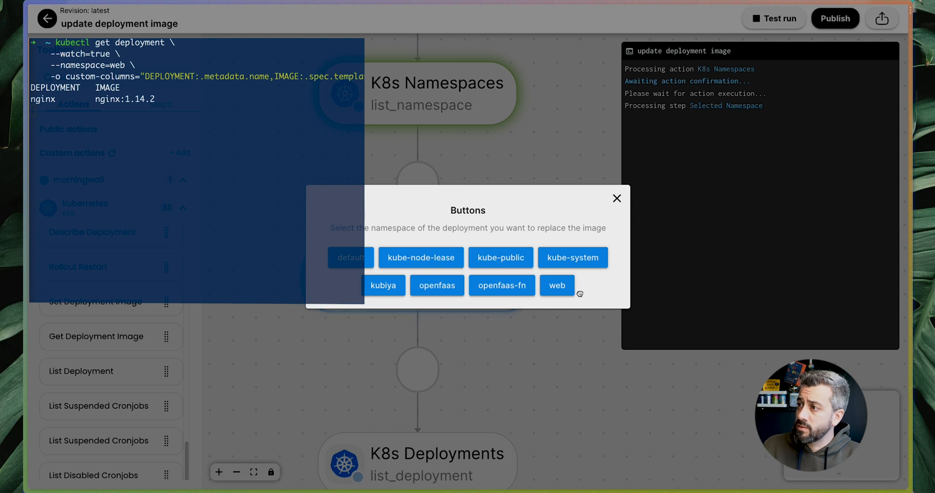
left_click(556, 285)
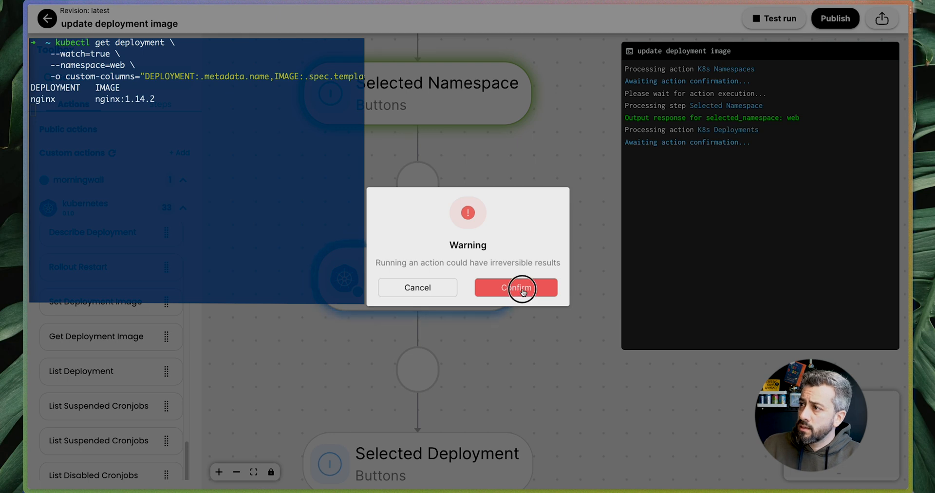
left_click(515, 287)
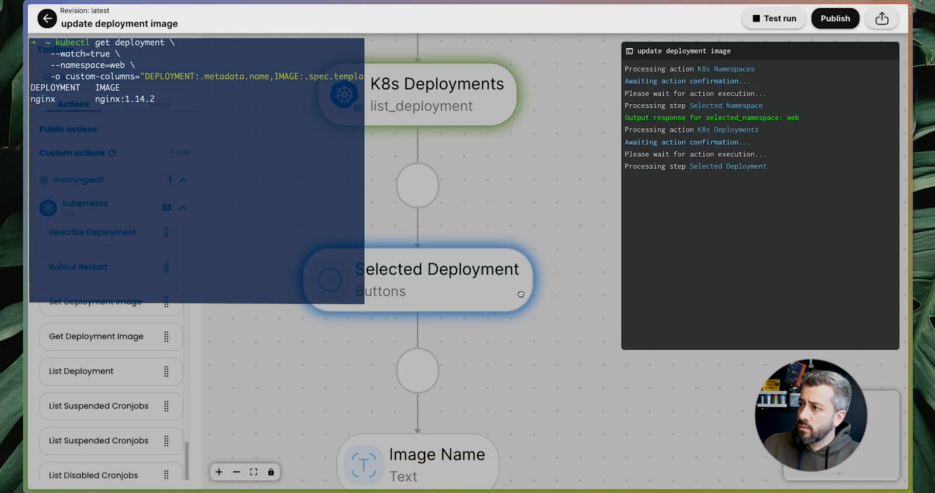
- Pick the nginx deployment and enter nginx:1.23.3 as the new image
left_click(439, 268)
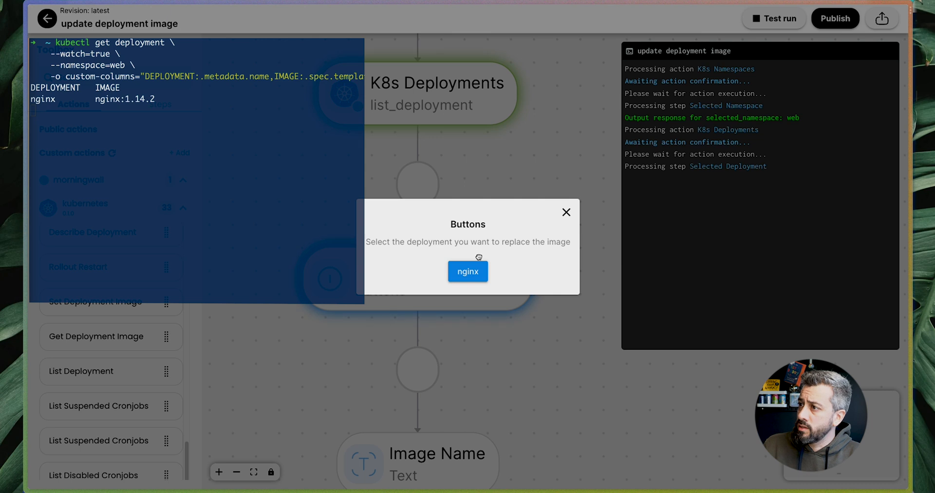
left_click(467, 271)
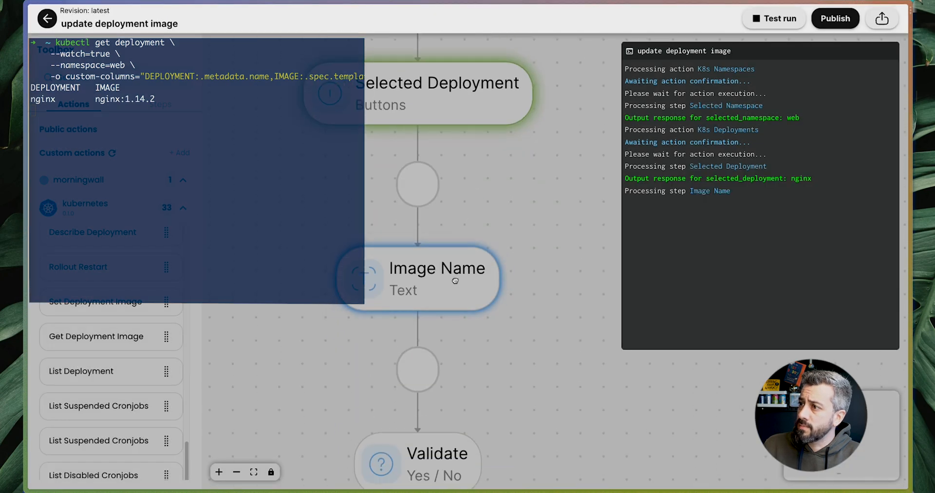
left_click(416, 279)
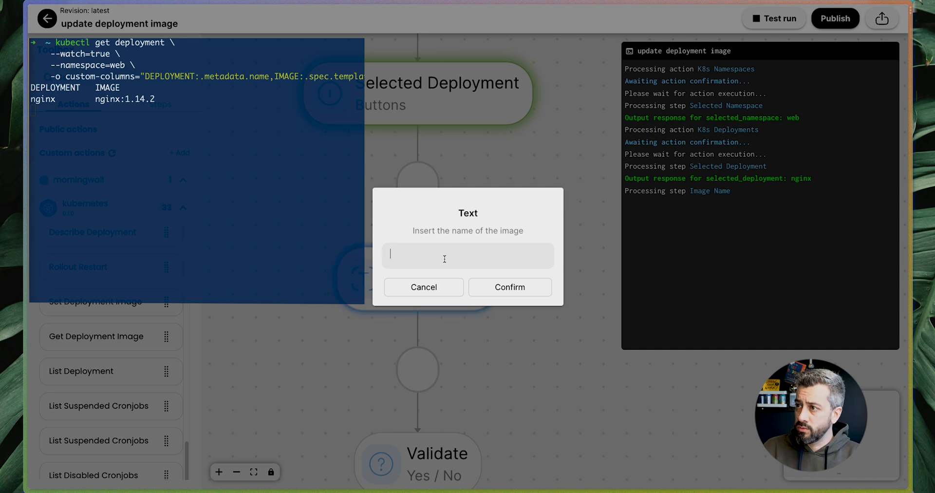
type("n")
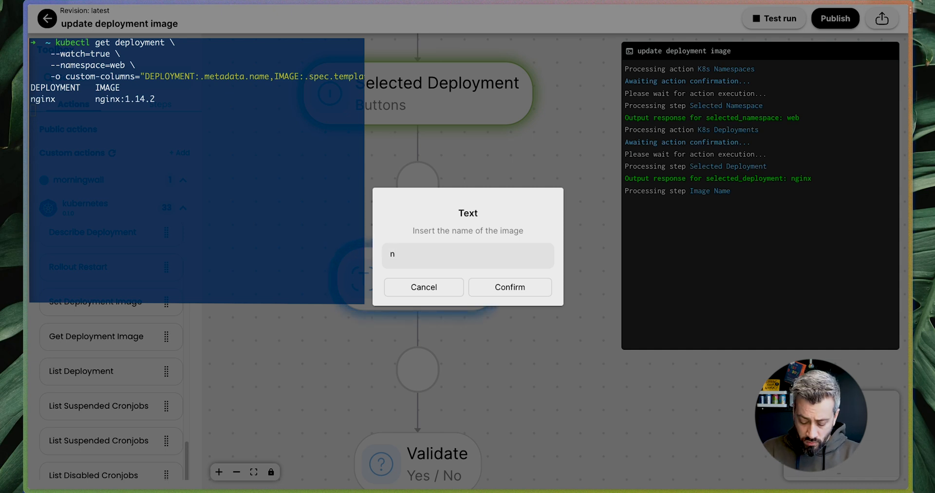
type("ginx:1.23.3")
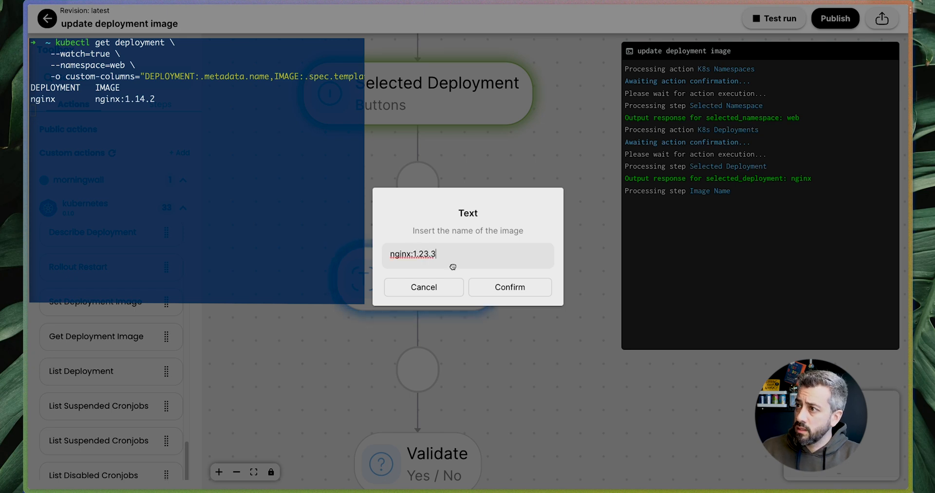
left_click(510, 287)
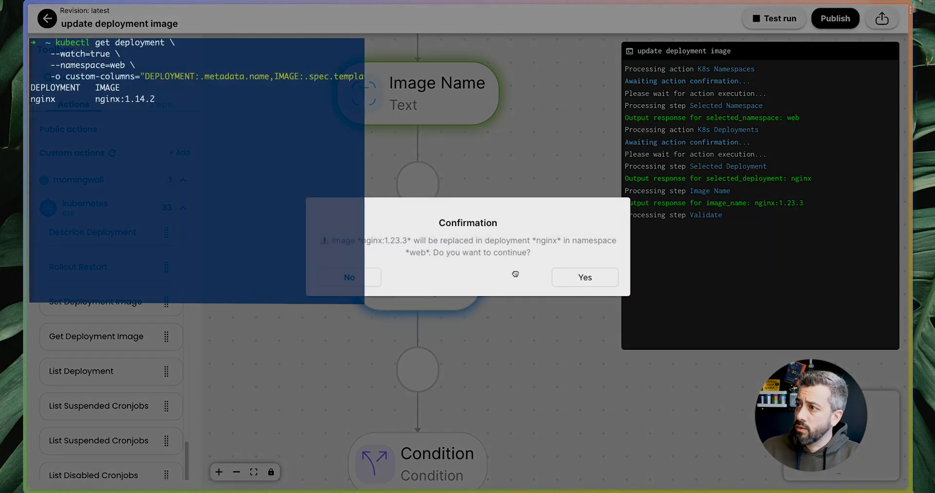
- Approve replacing the nginx image and accept the irreversible-action warning
left_click(584, 277)
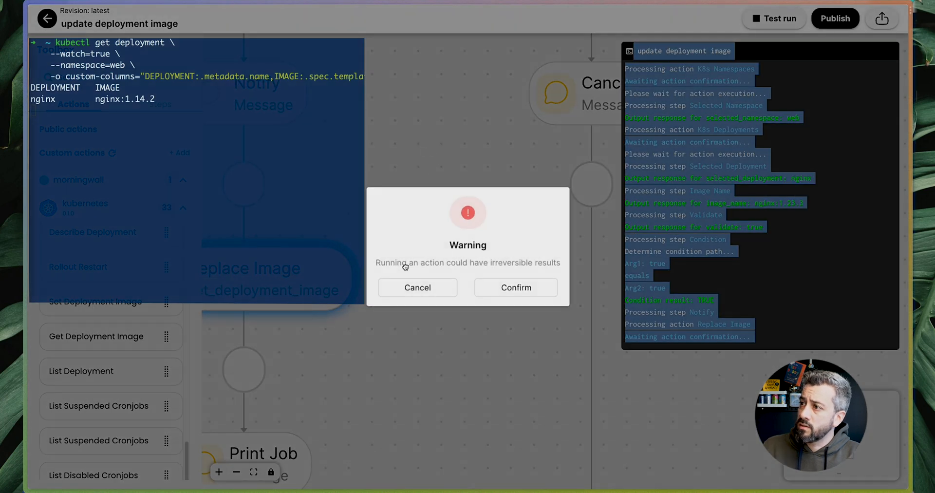
mouse_move(414, 267)
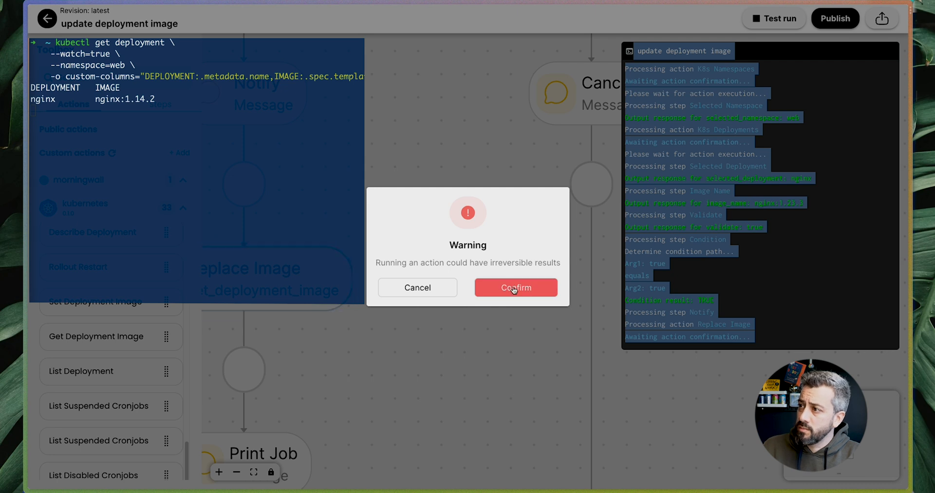
left_click(515, 287)
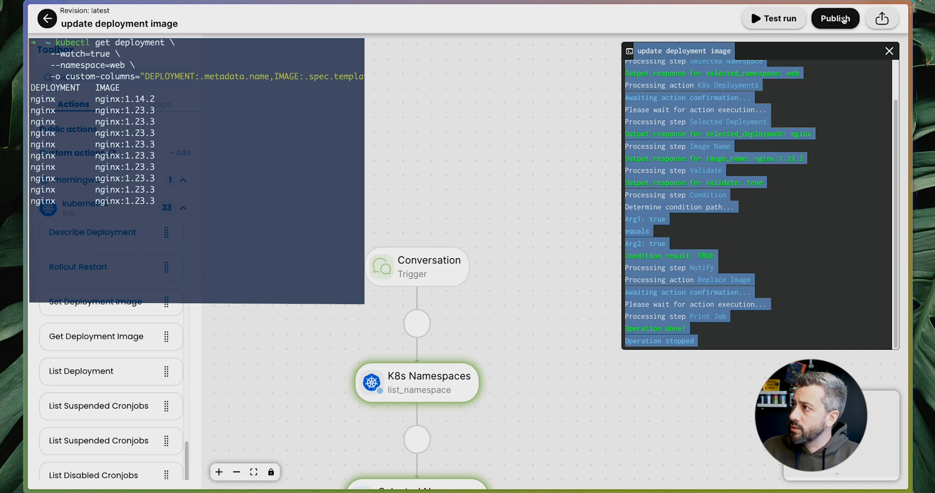
left_click(834, 19)
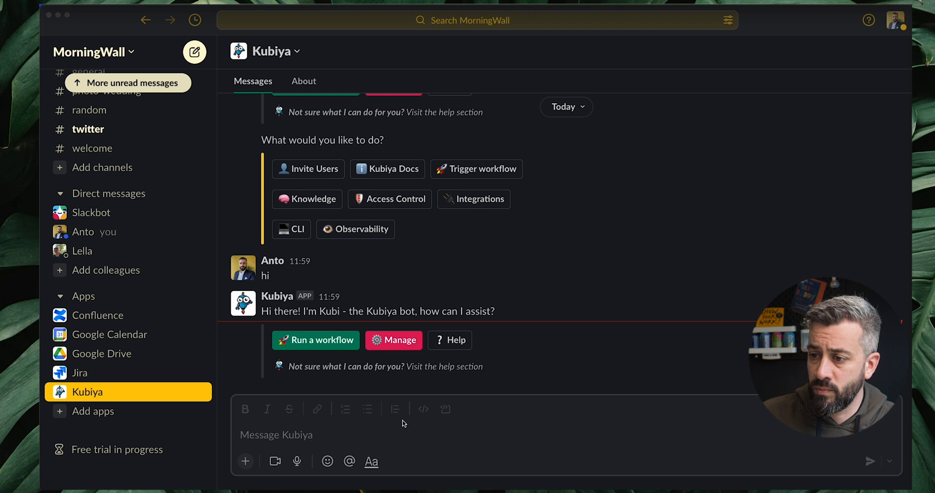
- Greet the Kubiya bot with 'hi' and start the update_deployment_image workflow
type("hi")
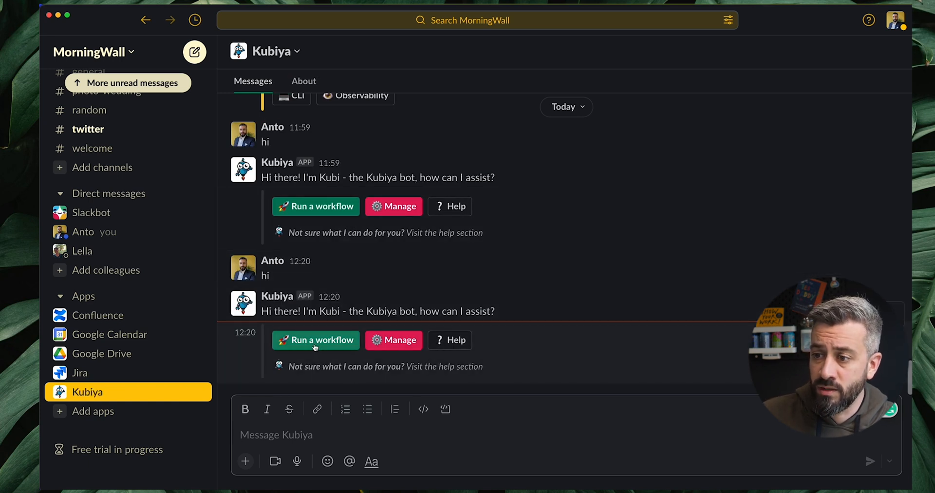
left_click(315, 340)
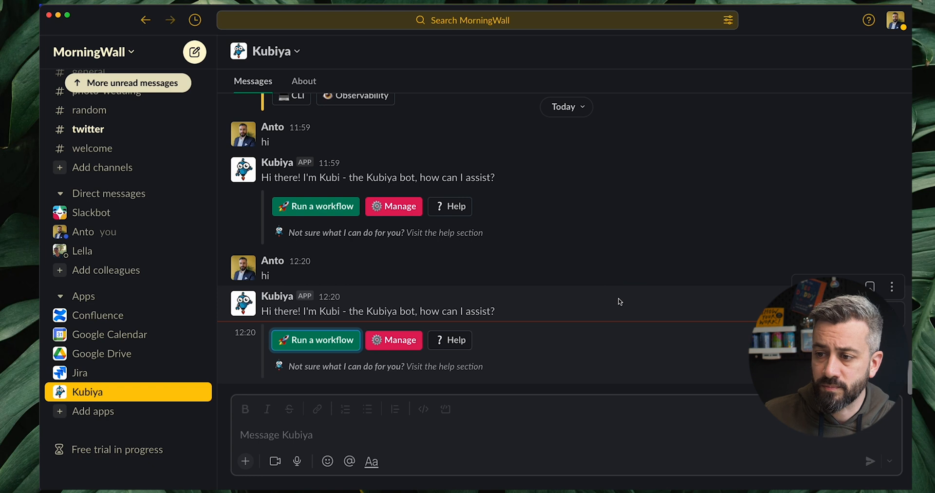
left_click(316, 339)
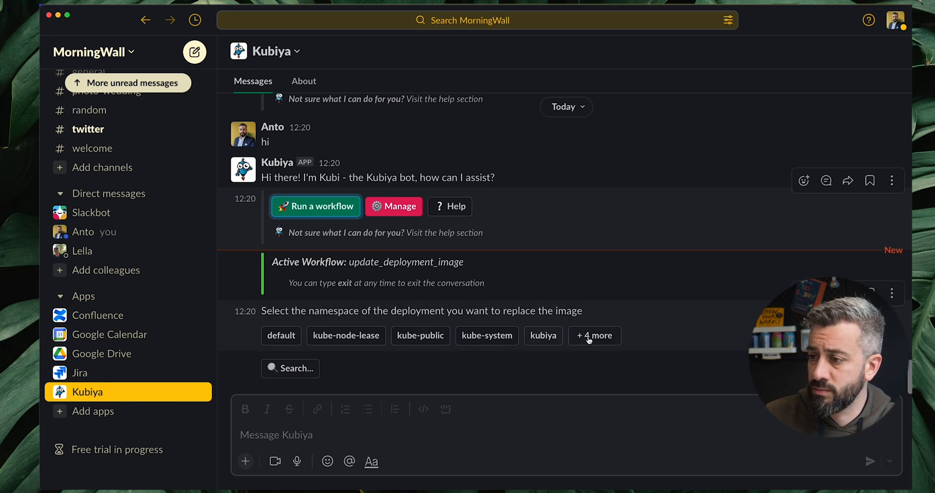
- Choose namespace web and deployment nginx in the workflow prompts
left_click(594, 335)
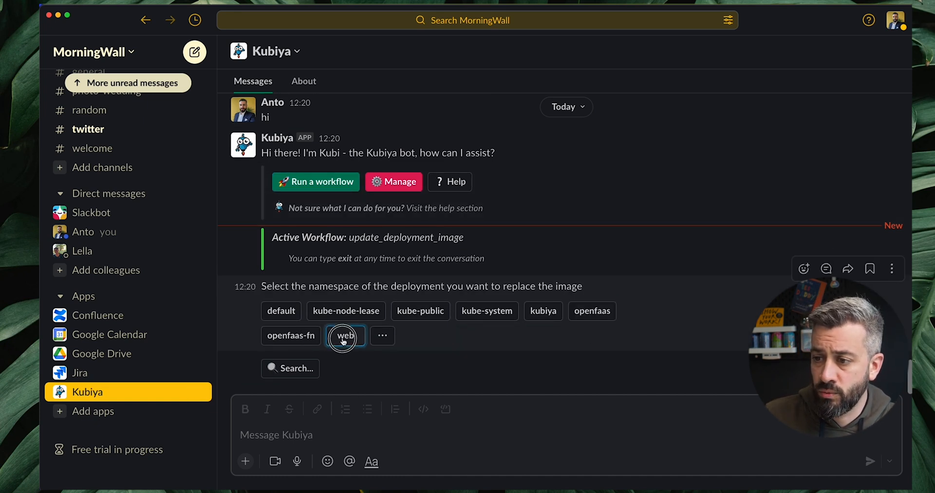
left_click(345, 336)
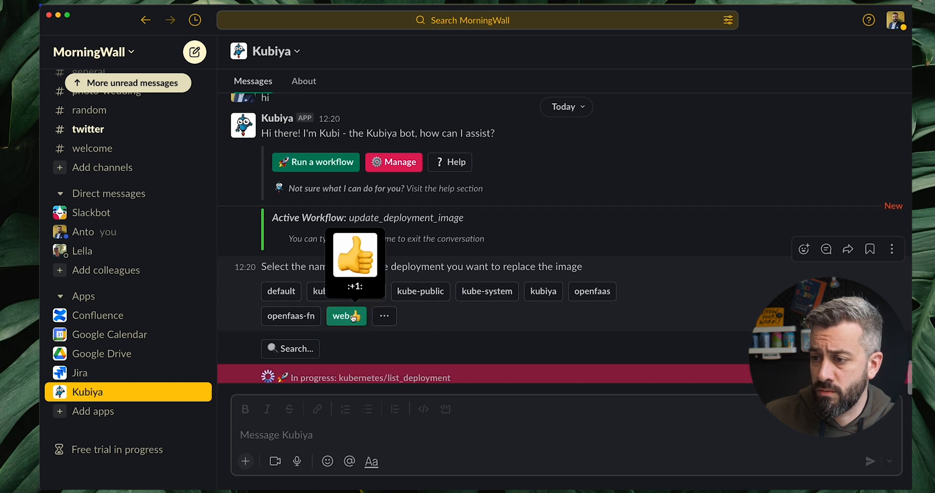
left_click(346, 316)
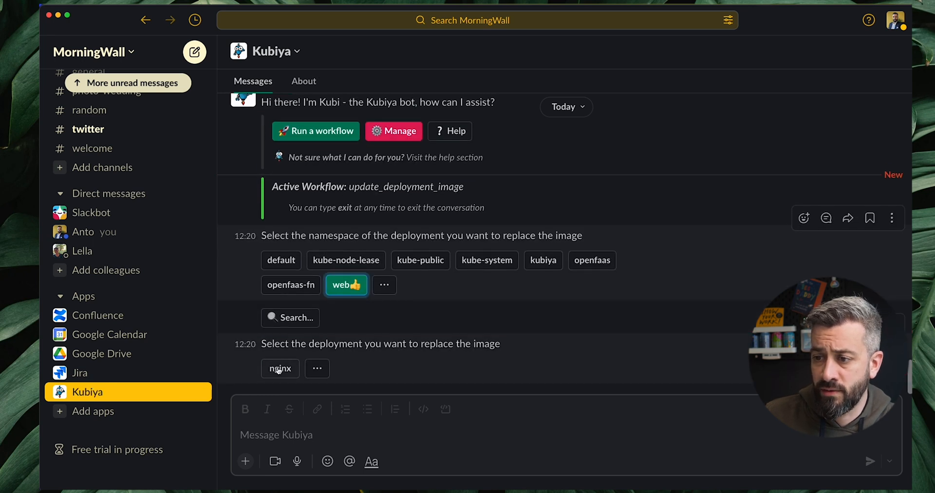
left_click(280, 368)
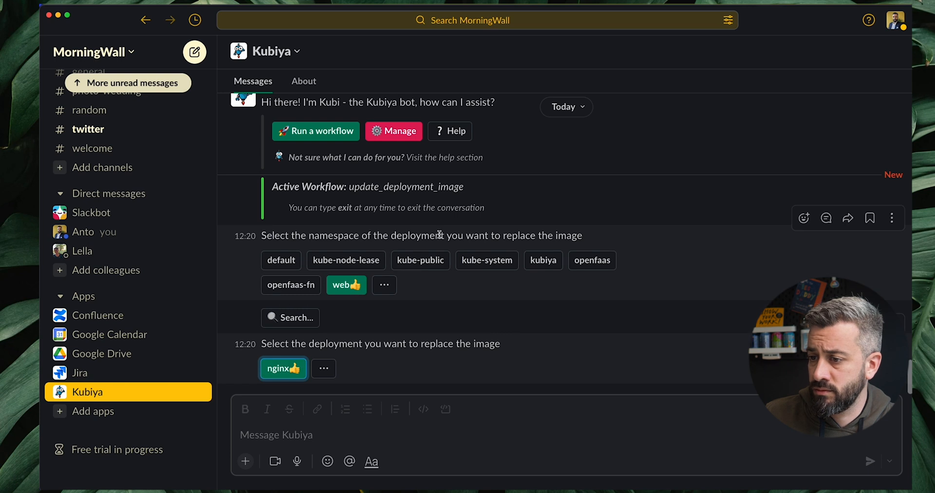
left_click(282, 368)
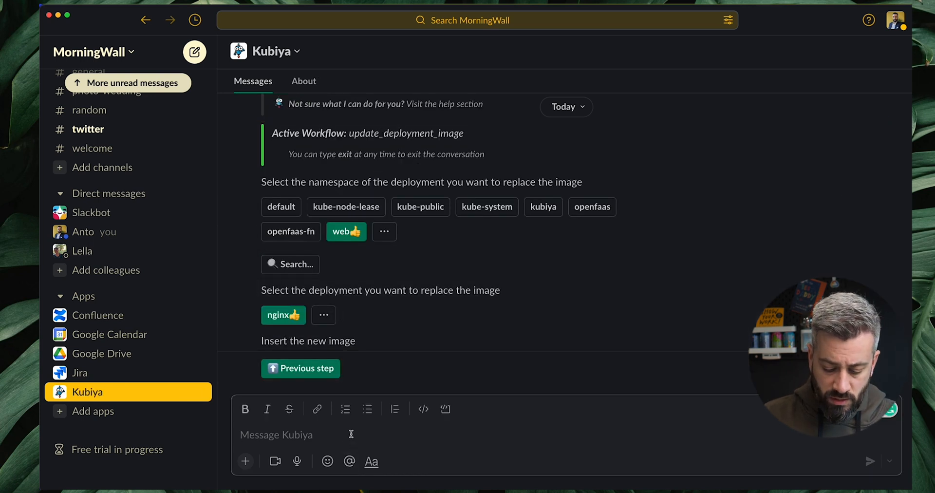
- Send nginx:1.23.3 as the new image and approve the rollout
type("nginx")
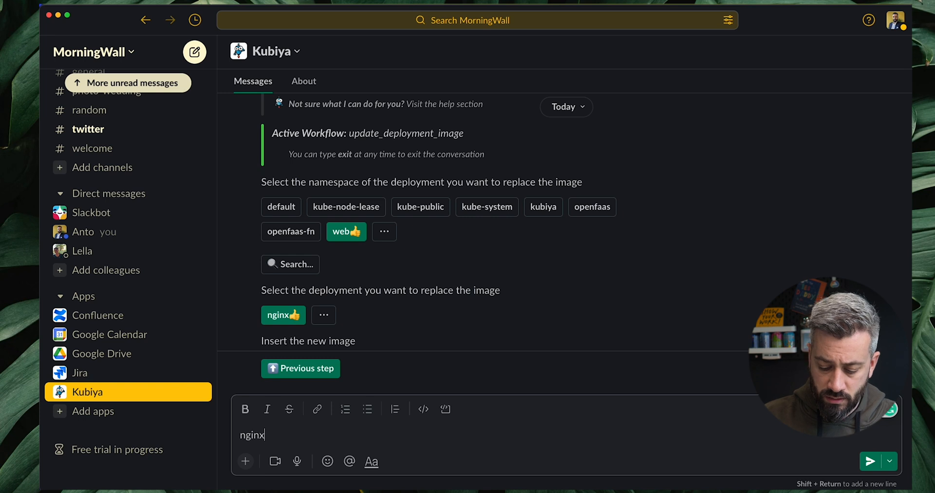
type(":1.23.3")
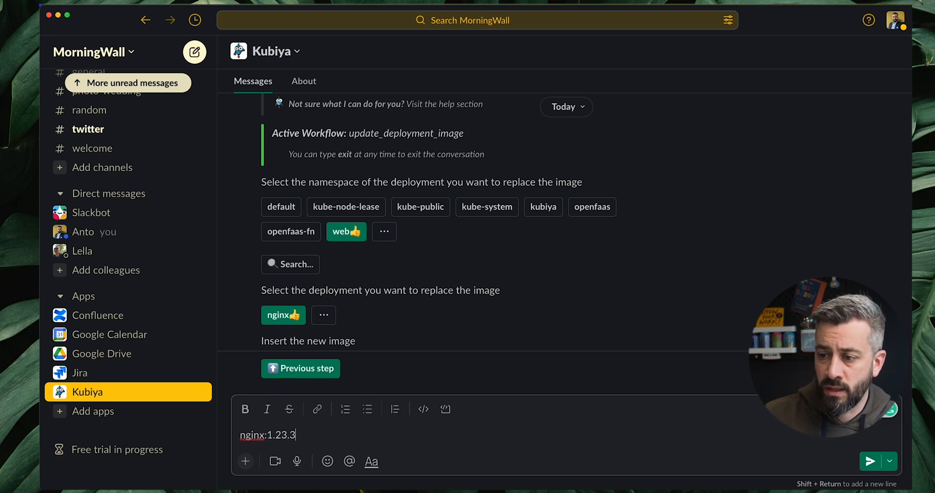
left_click(869, 461)
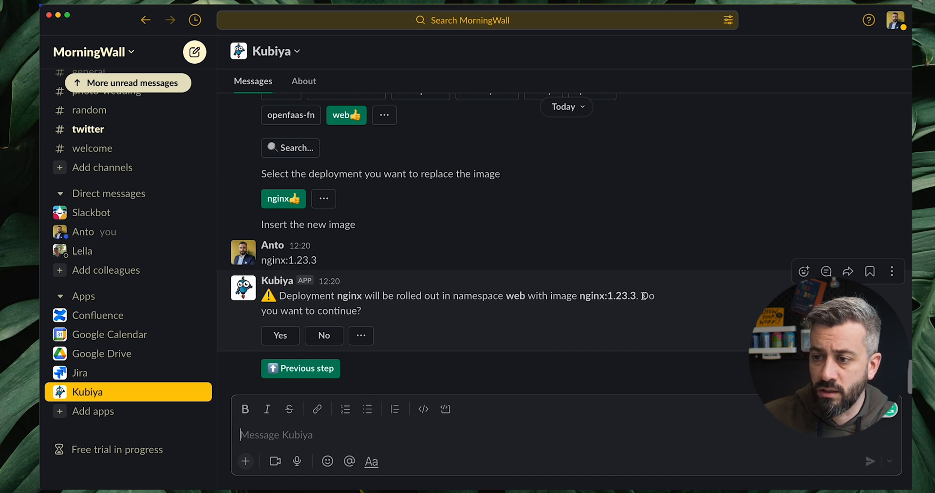
mouse_move(281, 335)
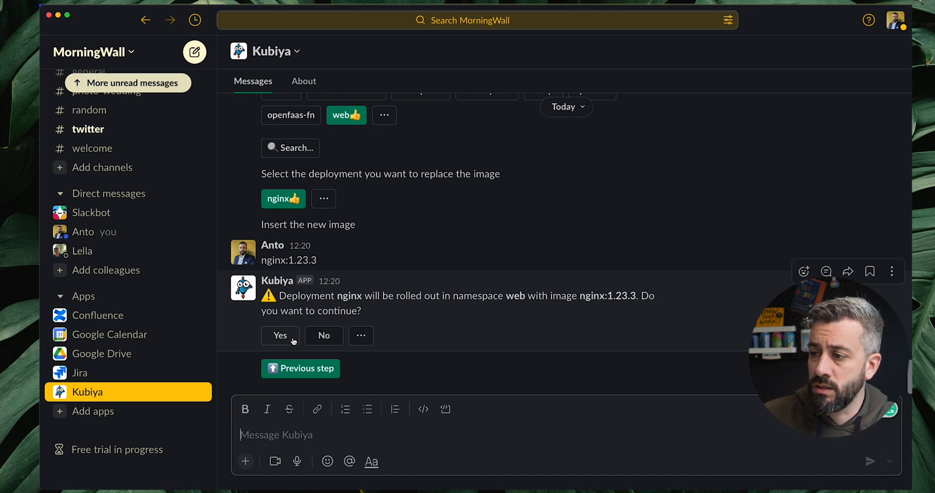
left_click(279, 335)
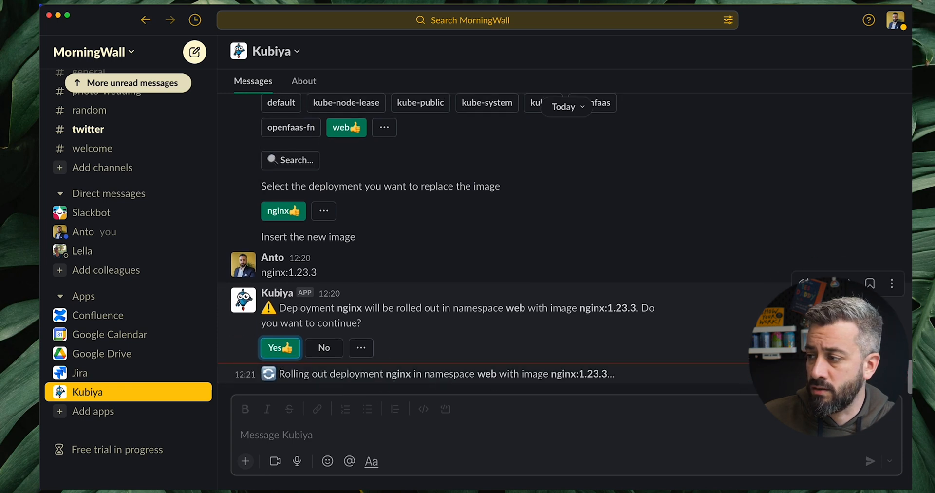